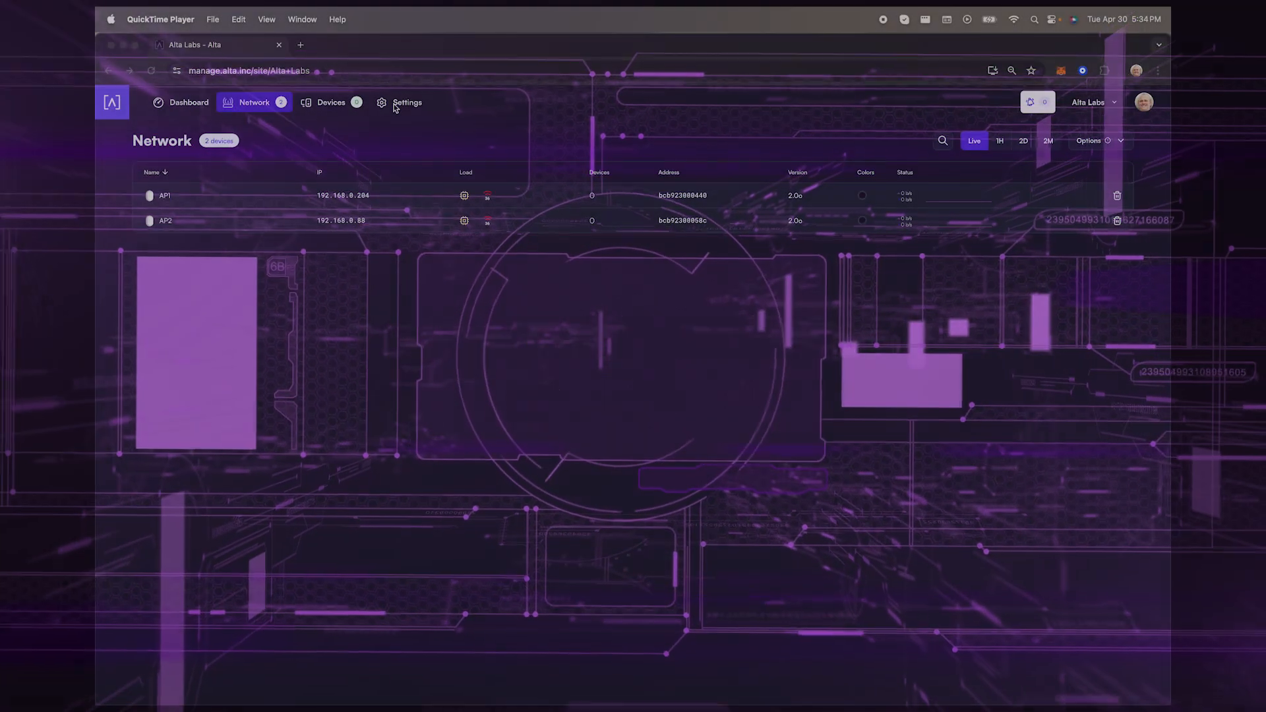
Start a new WiFi network in site settings and enter the SSID 'Basic'
left_click(406, 103)
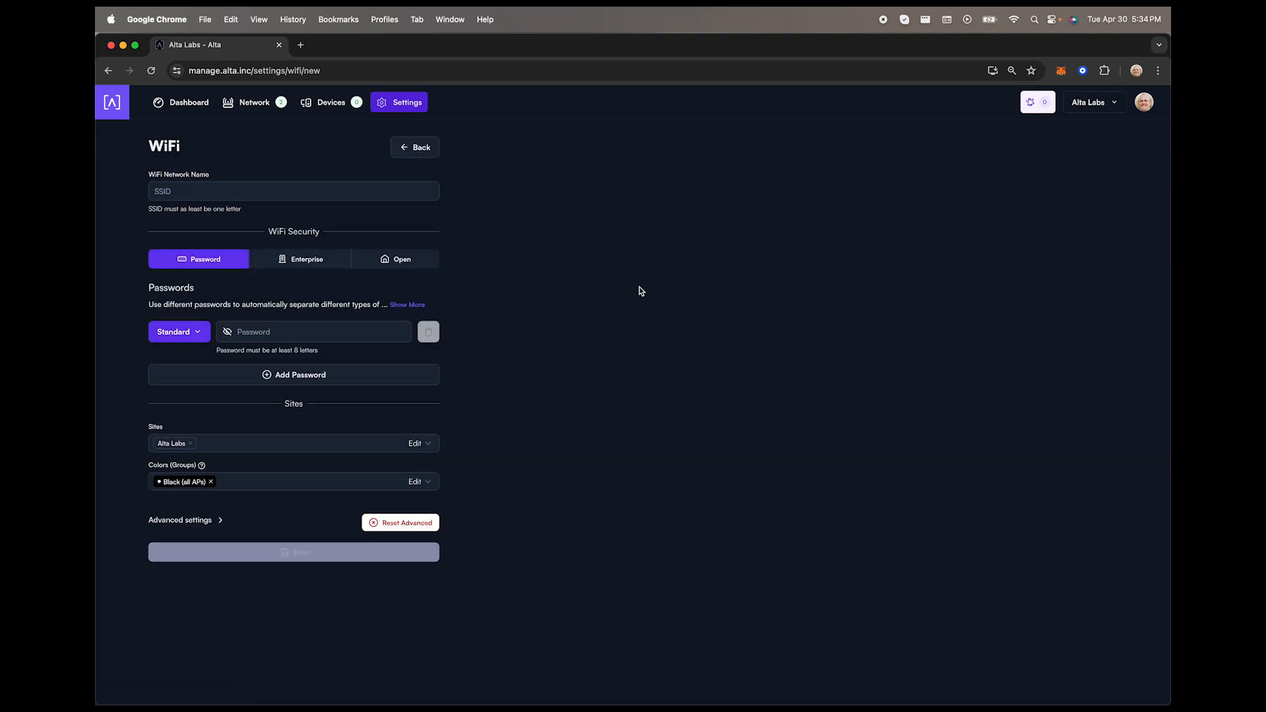
left_click(293, 191)
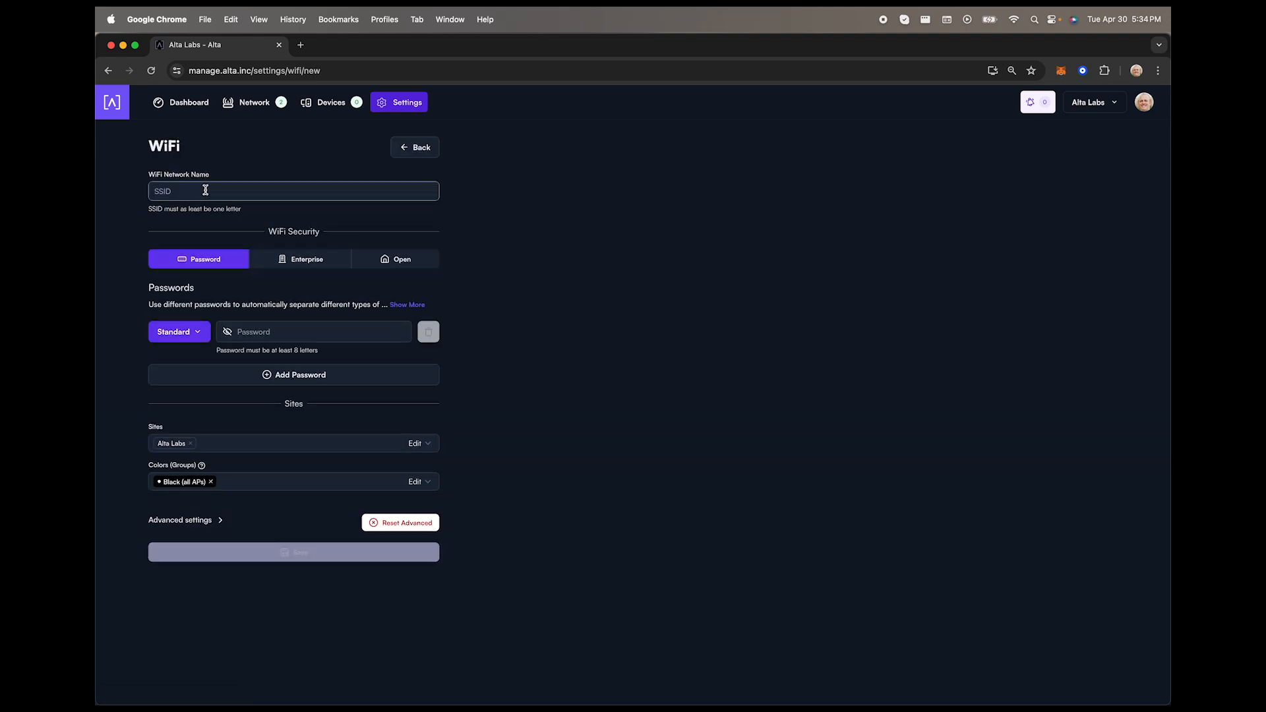
type("Basic")
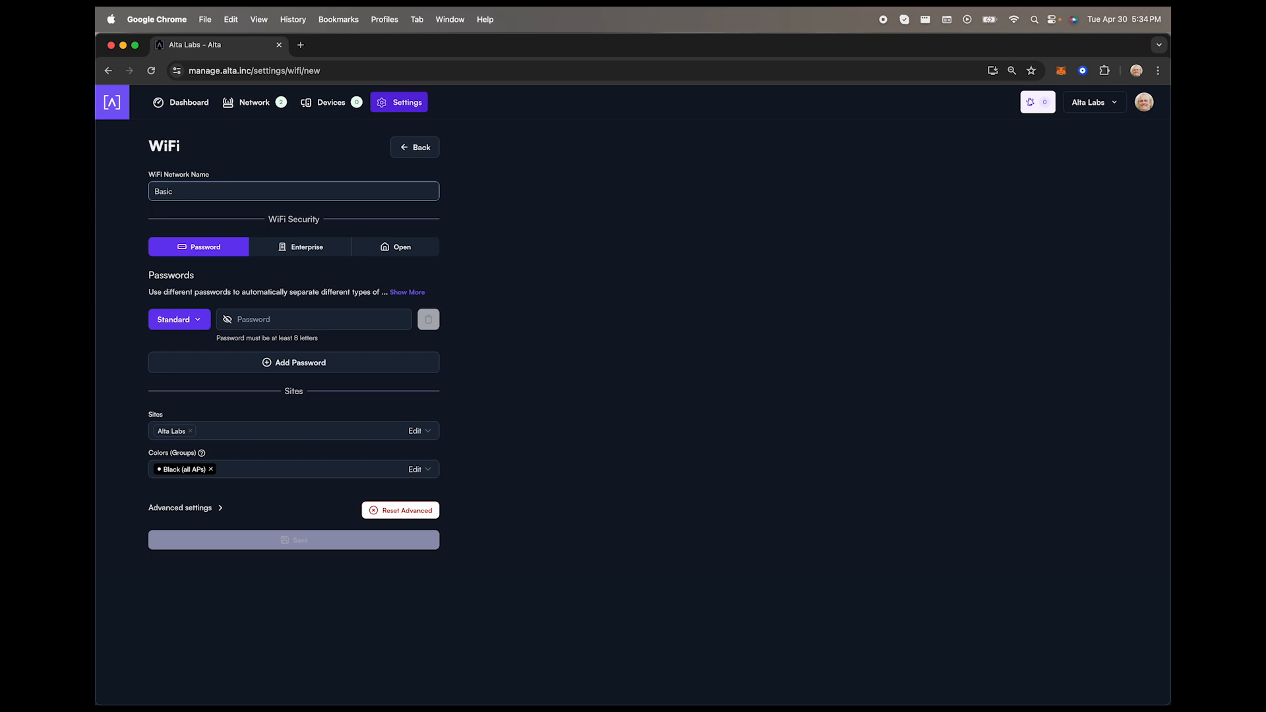
mouse_move(244, 305)
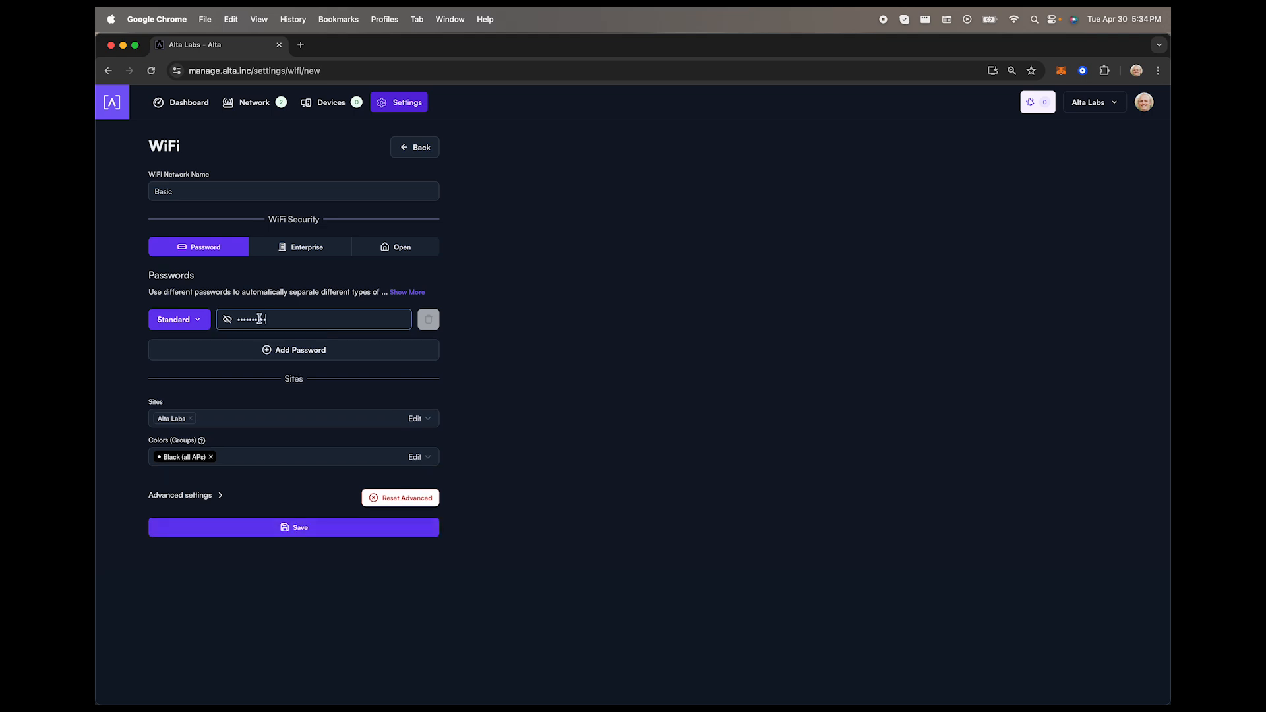
Expand the Advanced settings and save the new Basic network
left_click(184, 495)
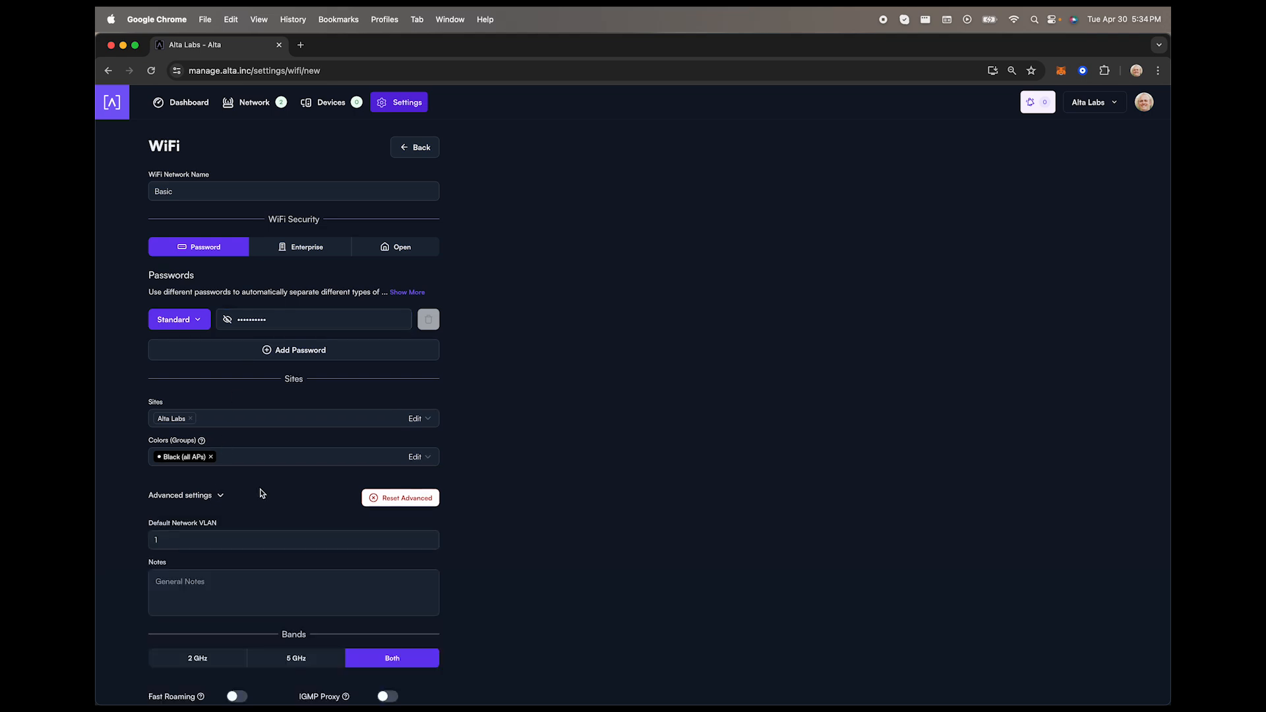
scroll("down", 3)
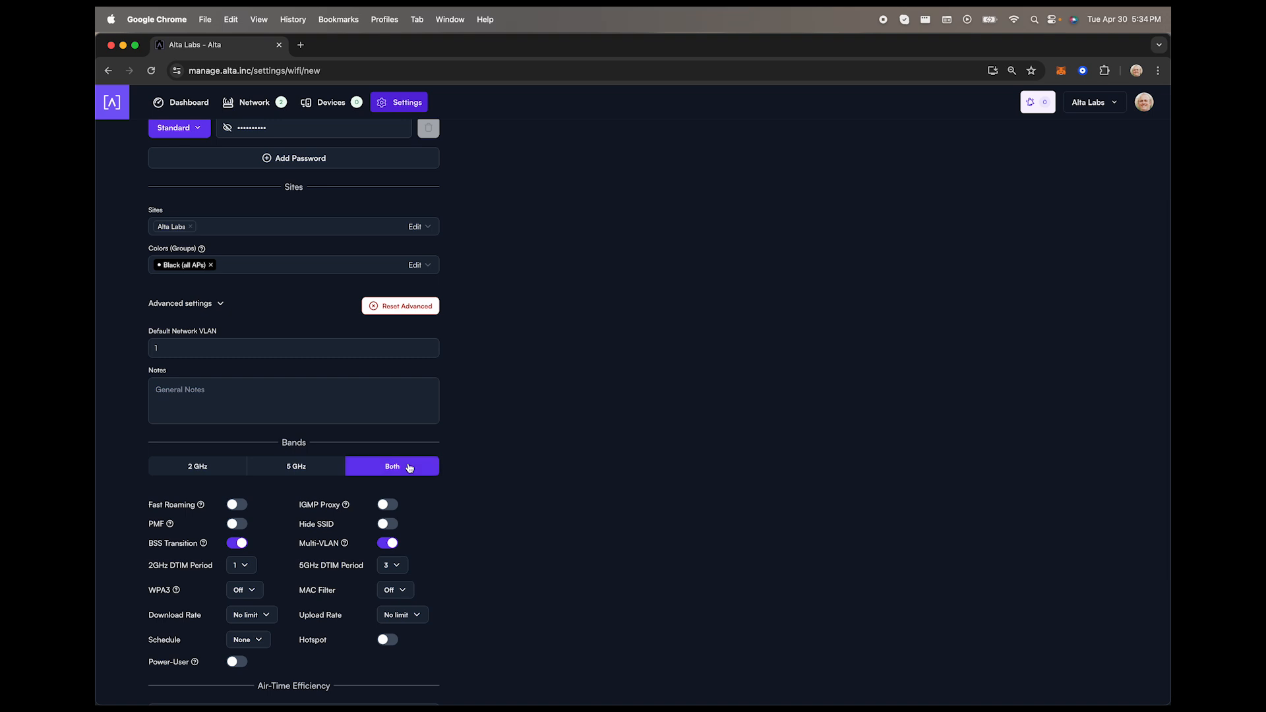
scroll("down", 3)
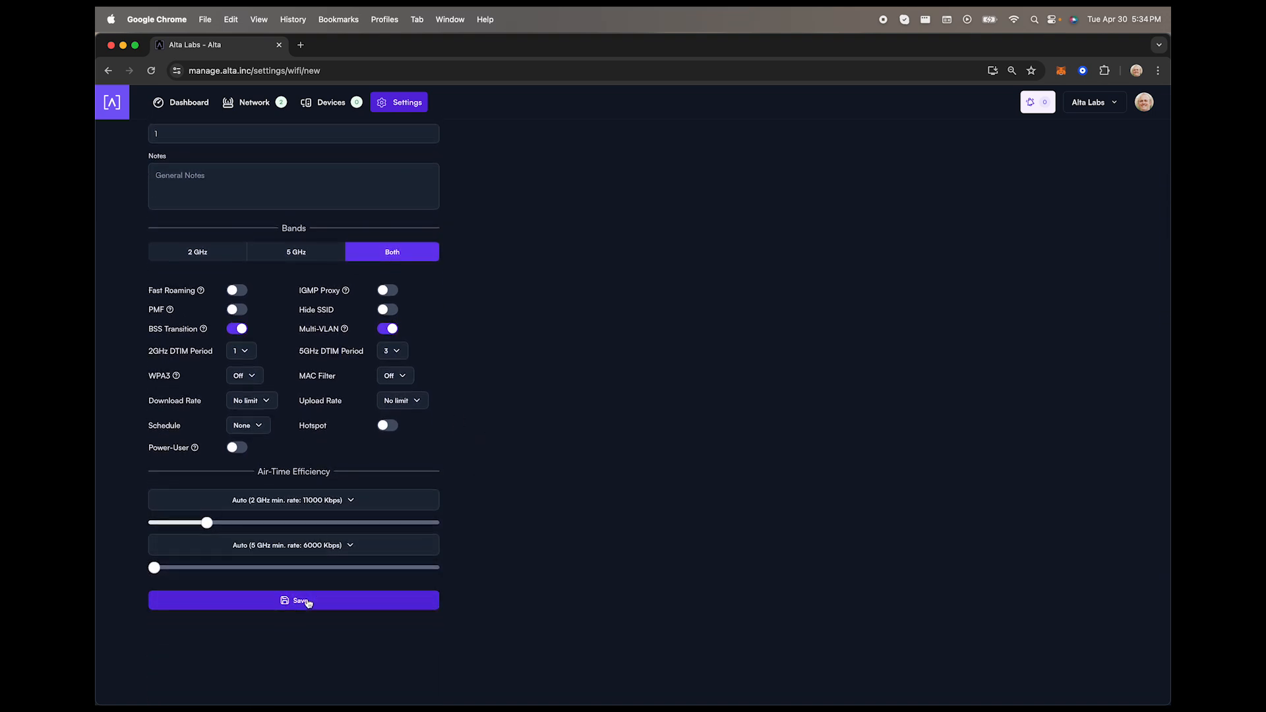
left_click(293, 600)
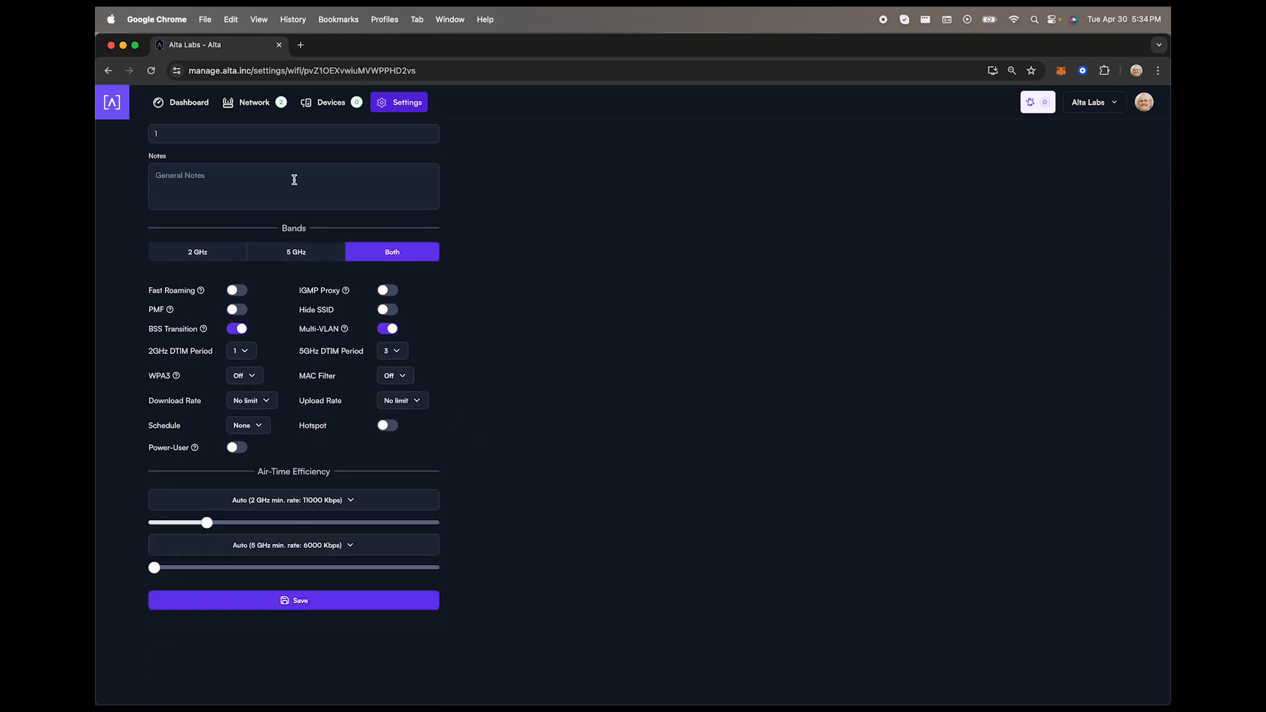
Open the Network page listing access points AP1 and AP2
left_click(253, 103)
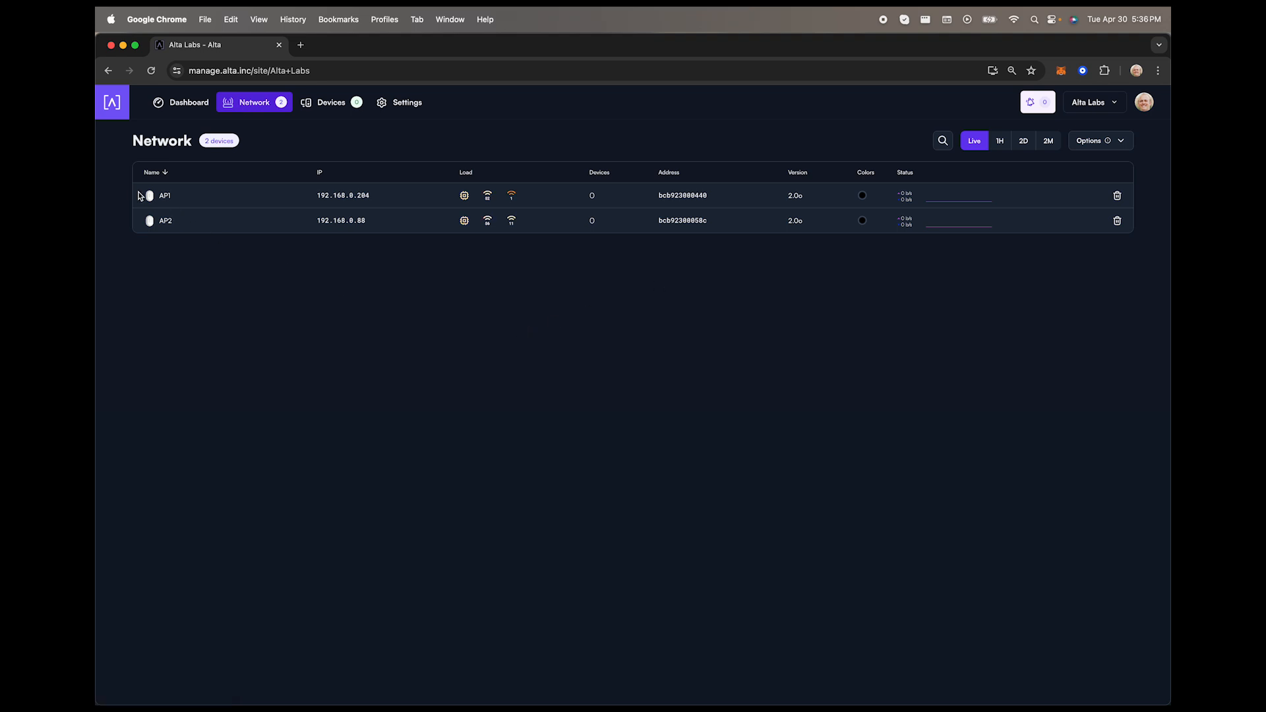
Run a full scan on AP1 (15% utilization, 96 interferers), then return to WiFi settings
left_click(165, 195)
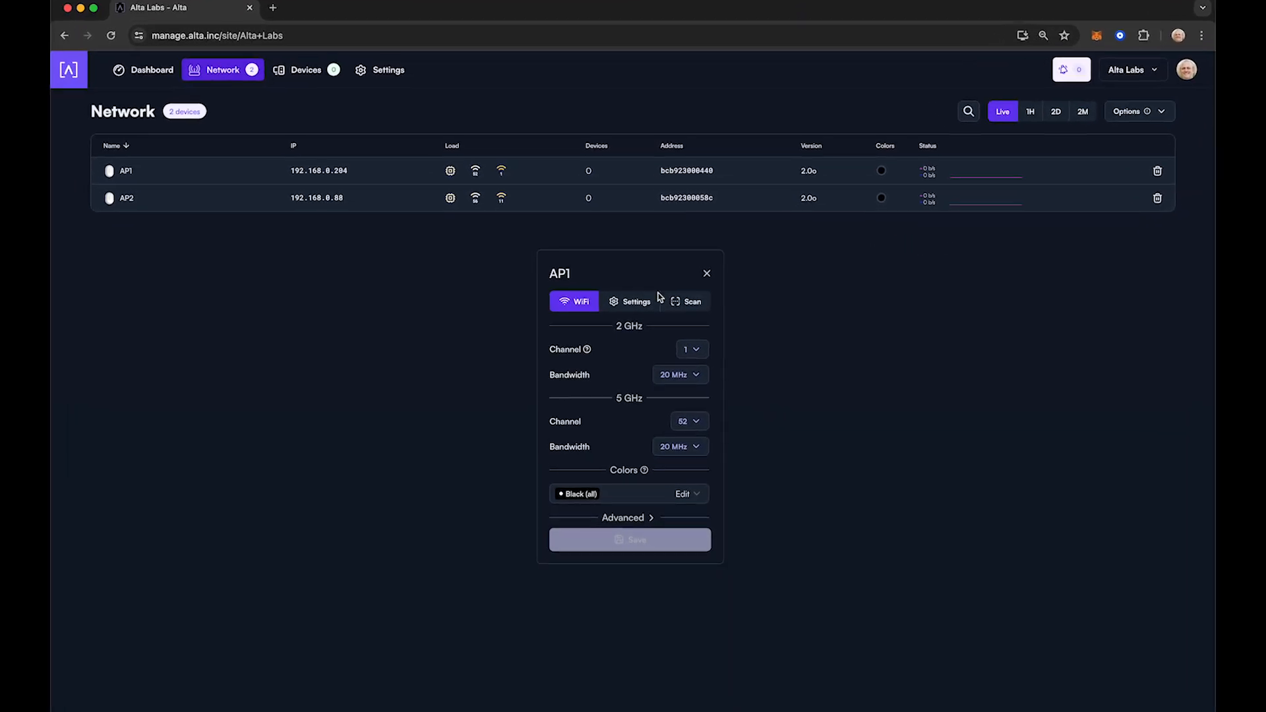
left_click(690, 302)
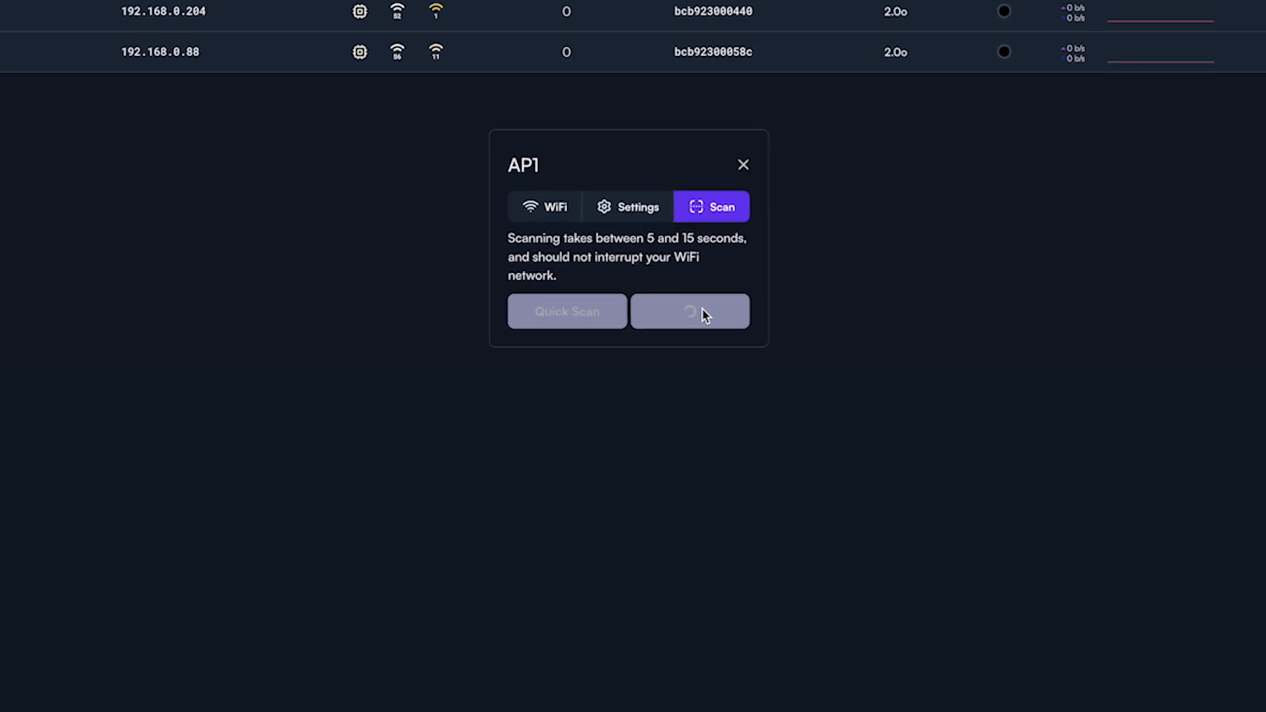
left_click(690, 311)
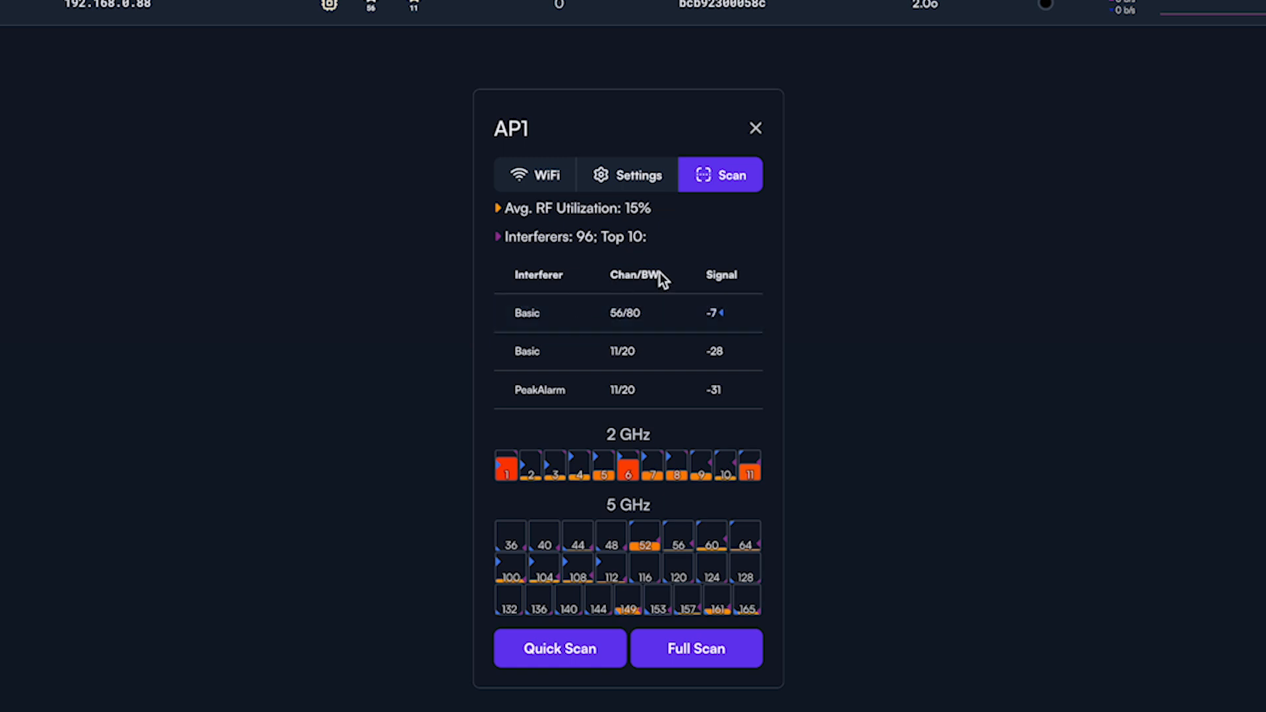
mouse_move(690, 285)
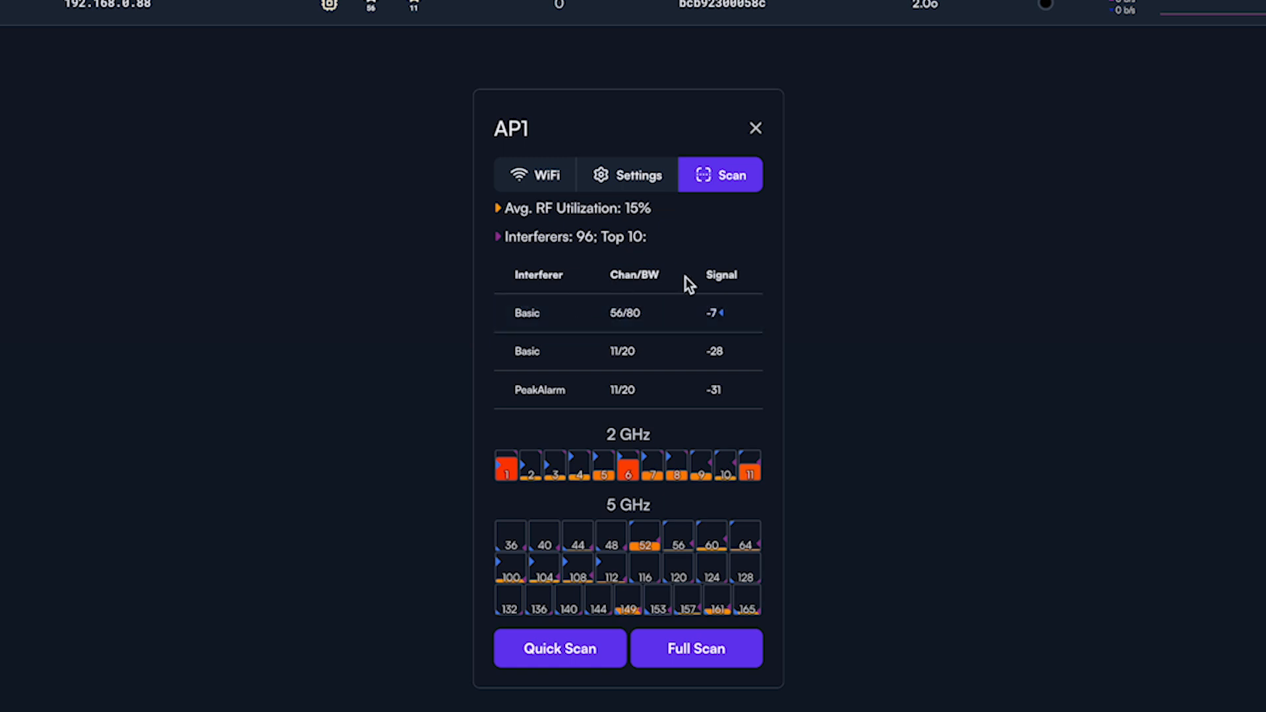
left_click(536, 174)
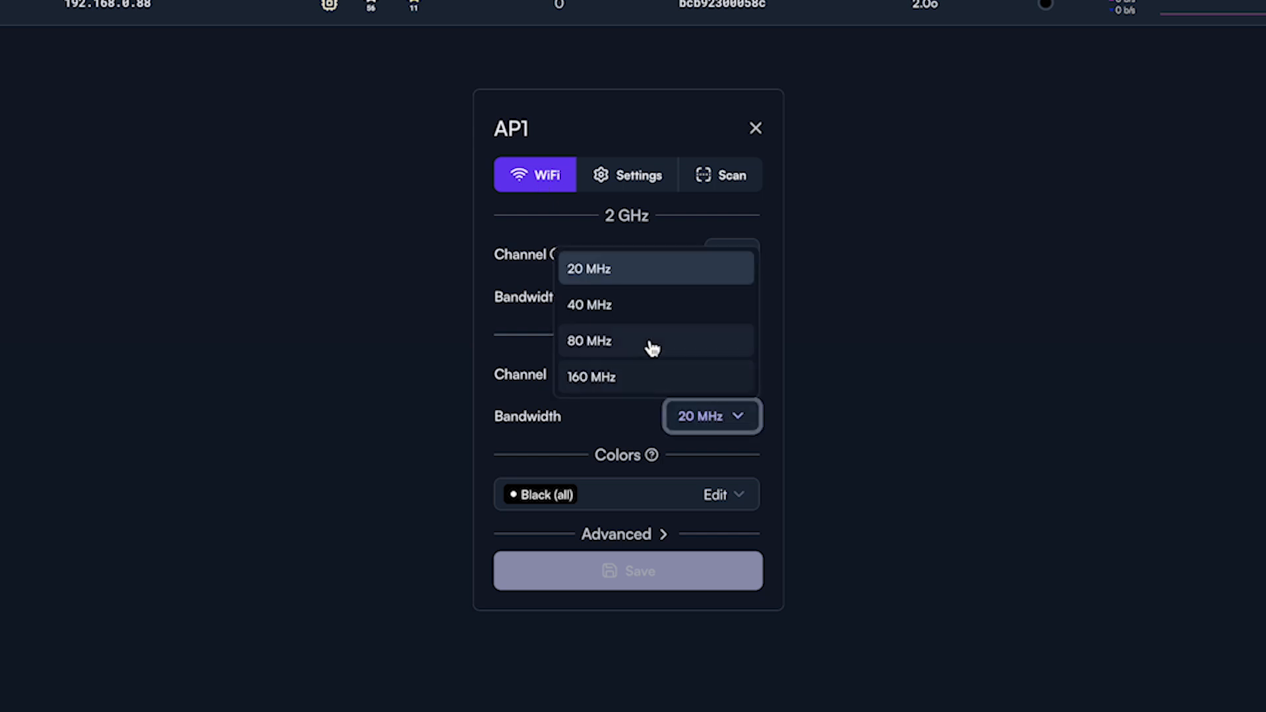
Set AP1's 5 GHz bandwidth to 80 MHz, keep 2 GHz at 20 MHz, and save
left_click(590, 340)
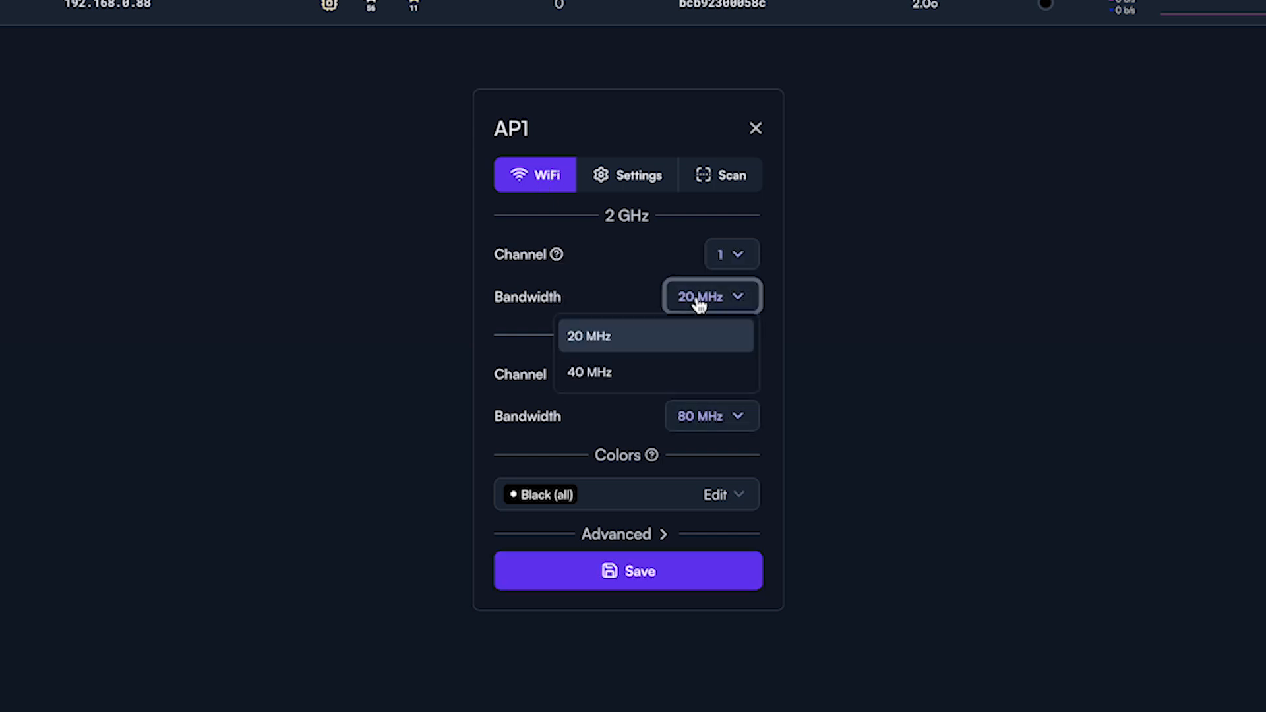
left_click(589, 335)
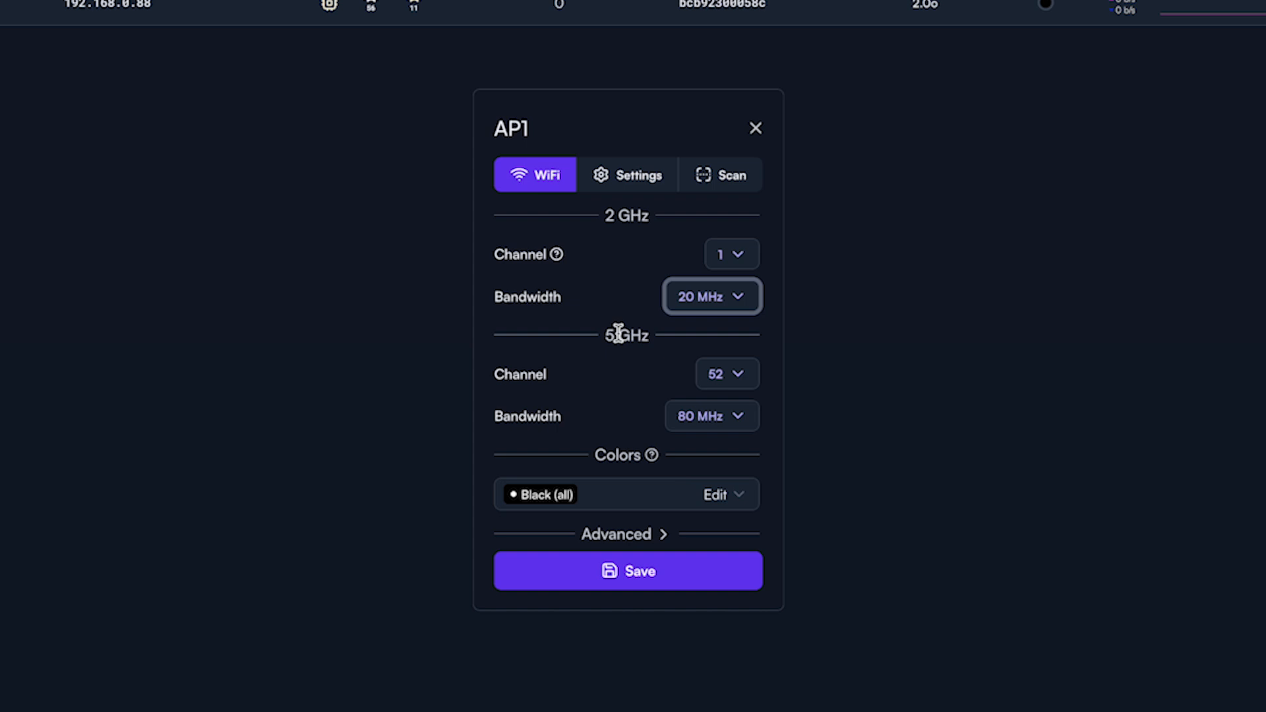
mouse_move(711, 416)
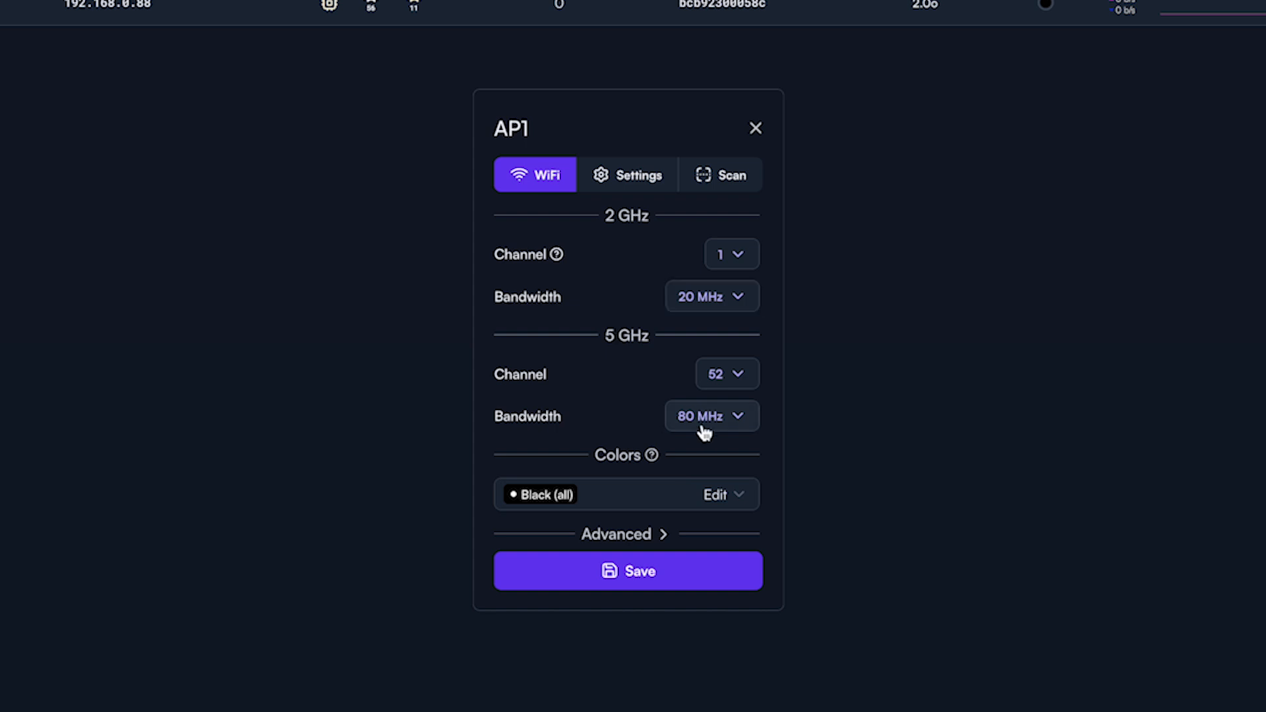
left_click(712, 416)
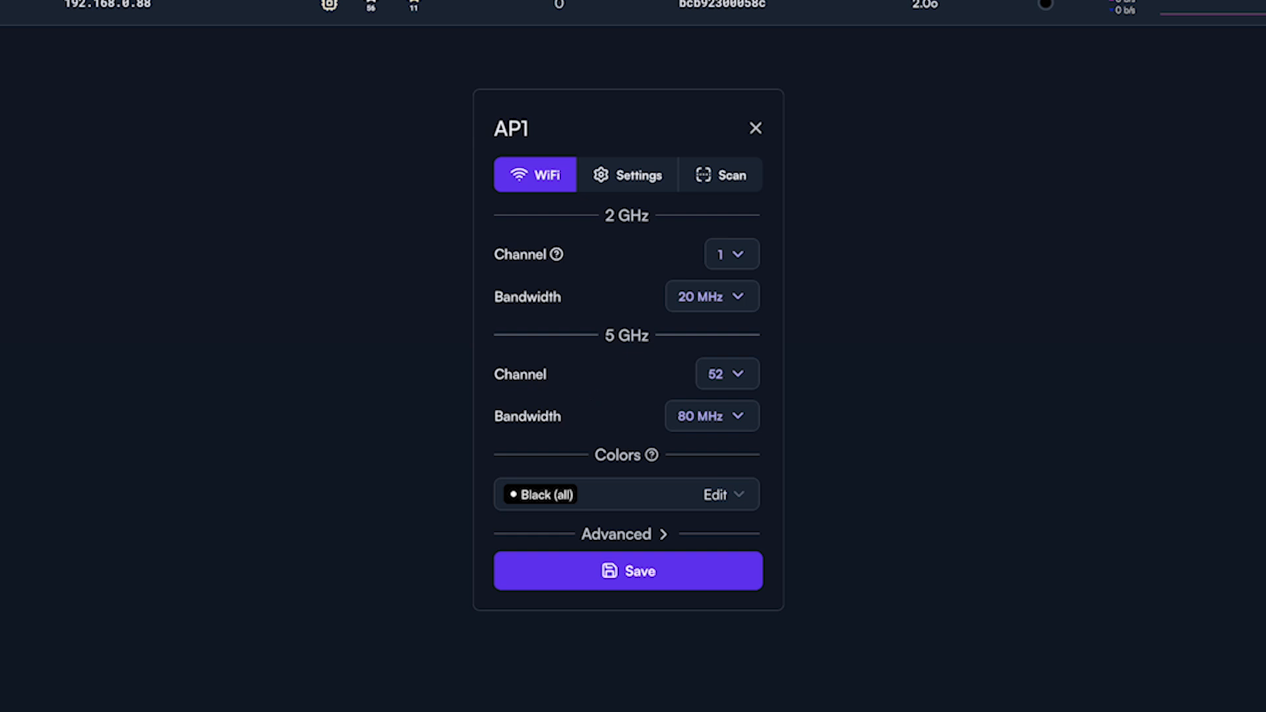
mouse_move(615, 405)
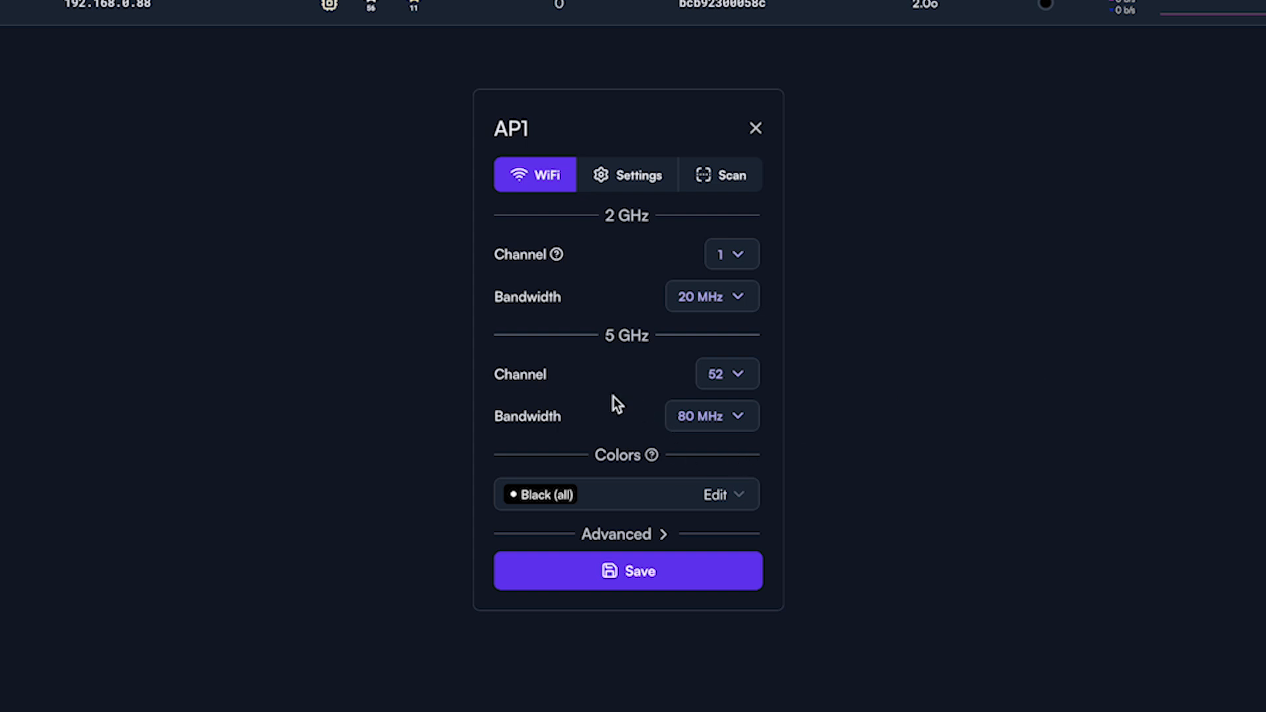
left_click(628, 570)
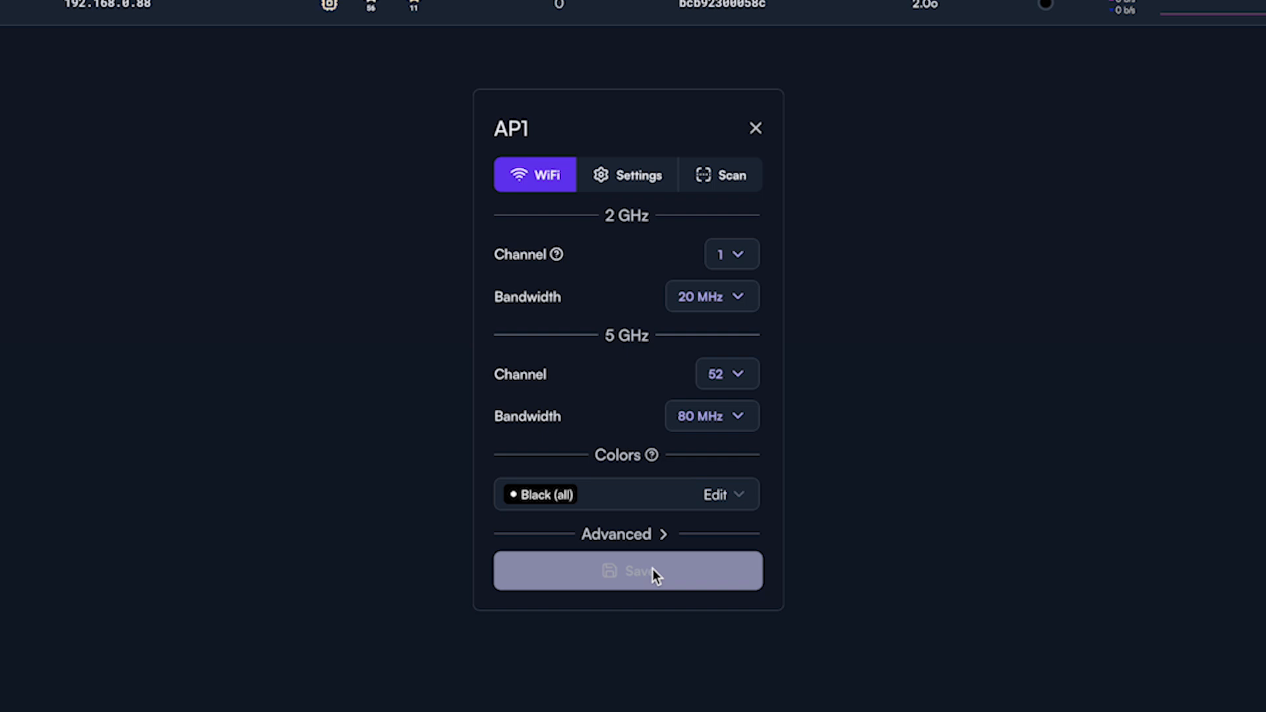
left_click(730, 253)
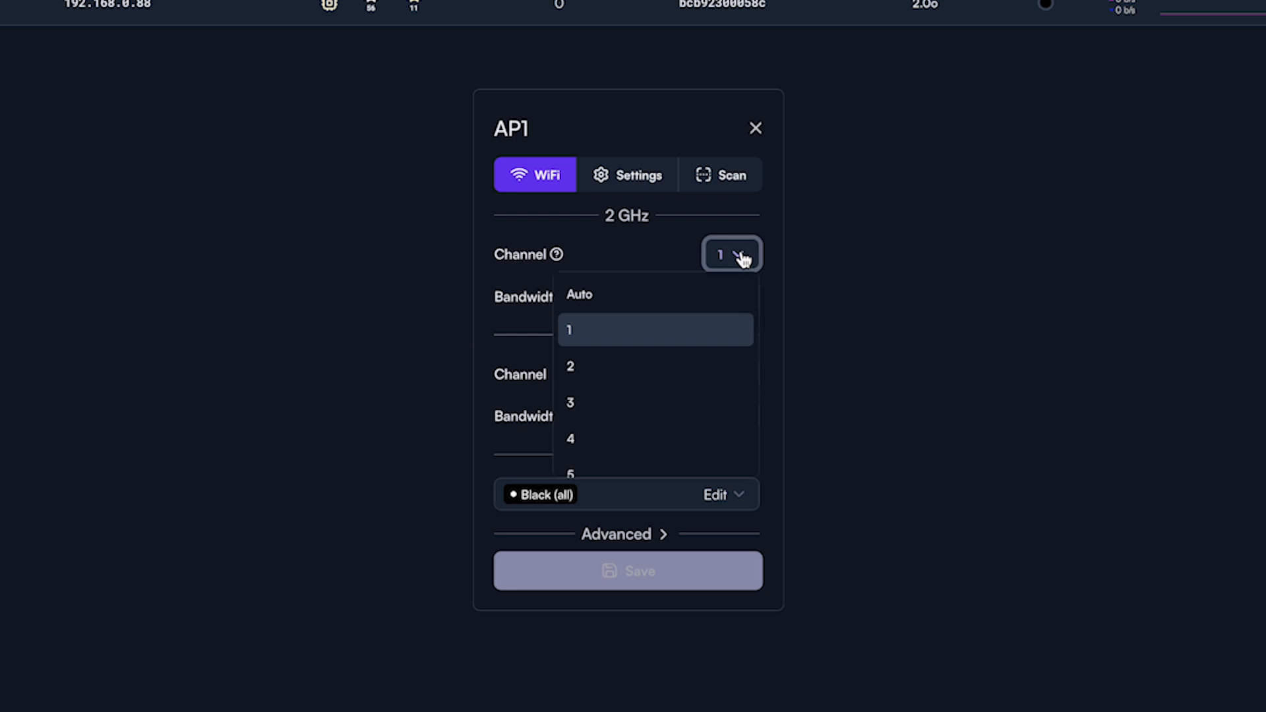
mouse_move(589, 331)
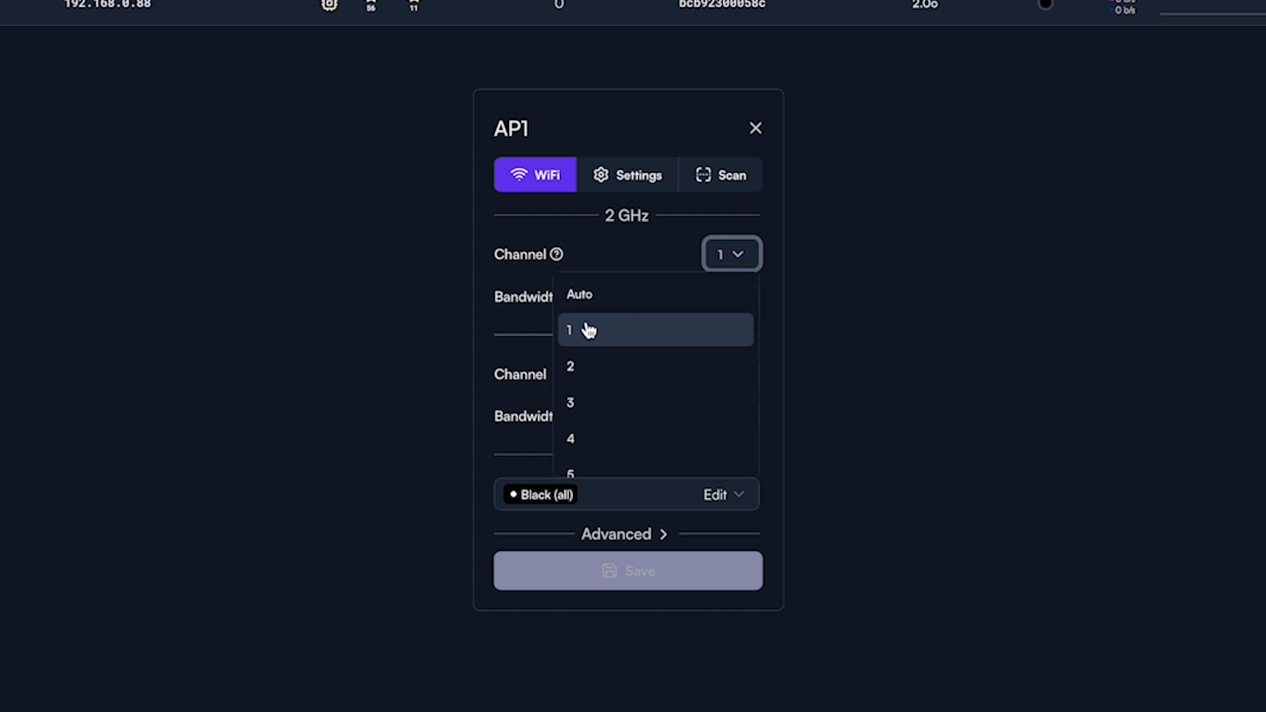
scroll("down", 3)
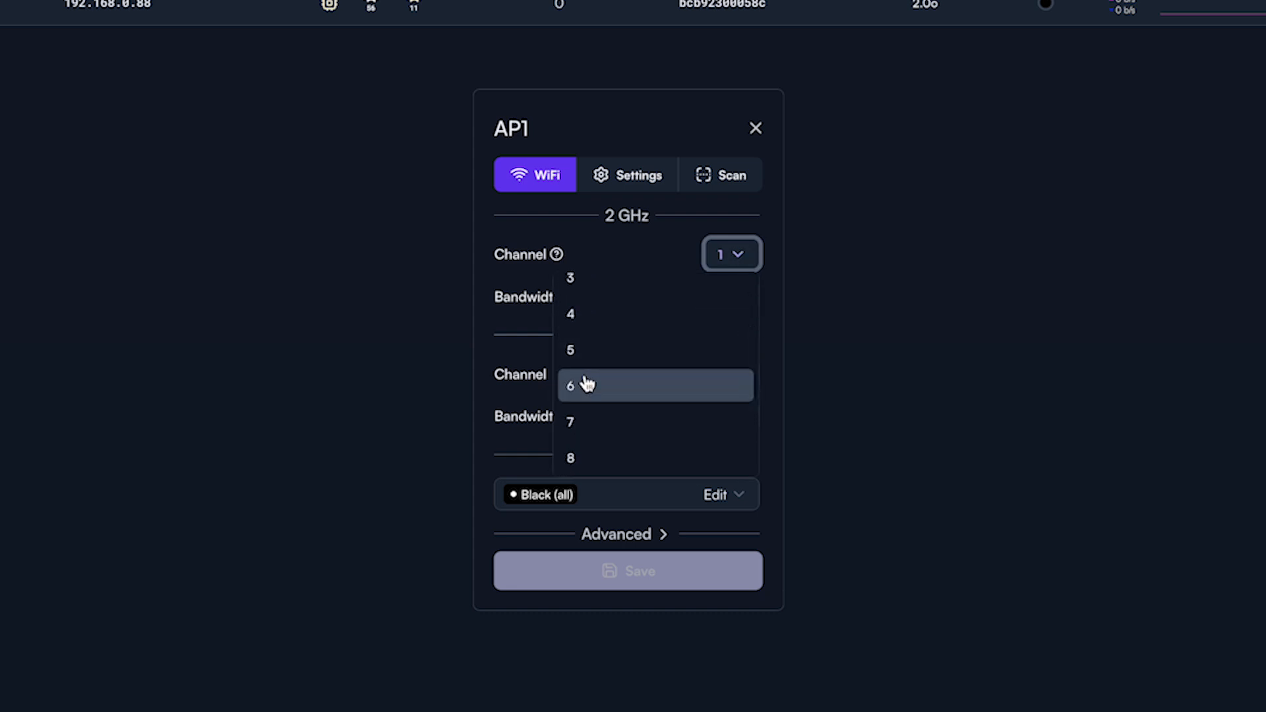
scroll("down", 3)
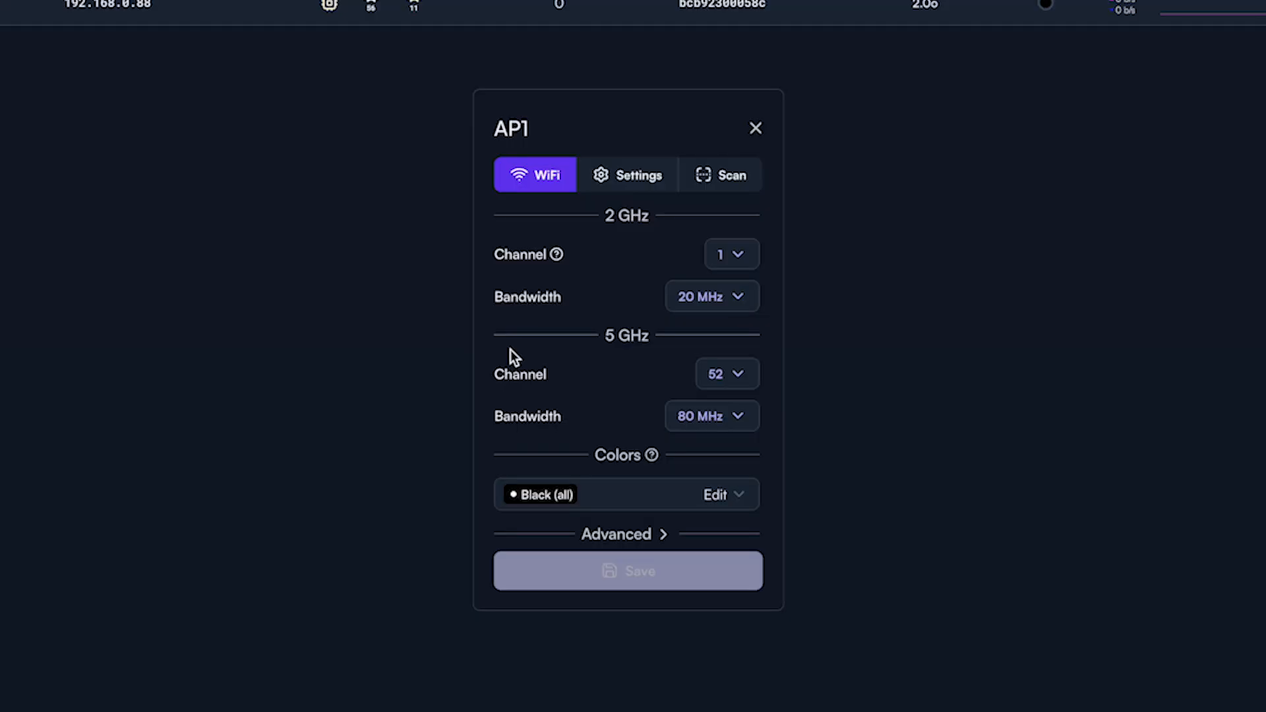
left_click(724, 373)
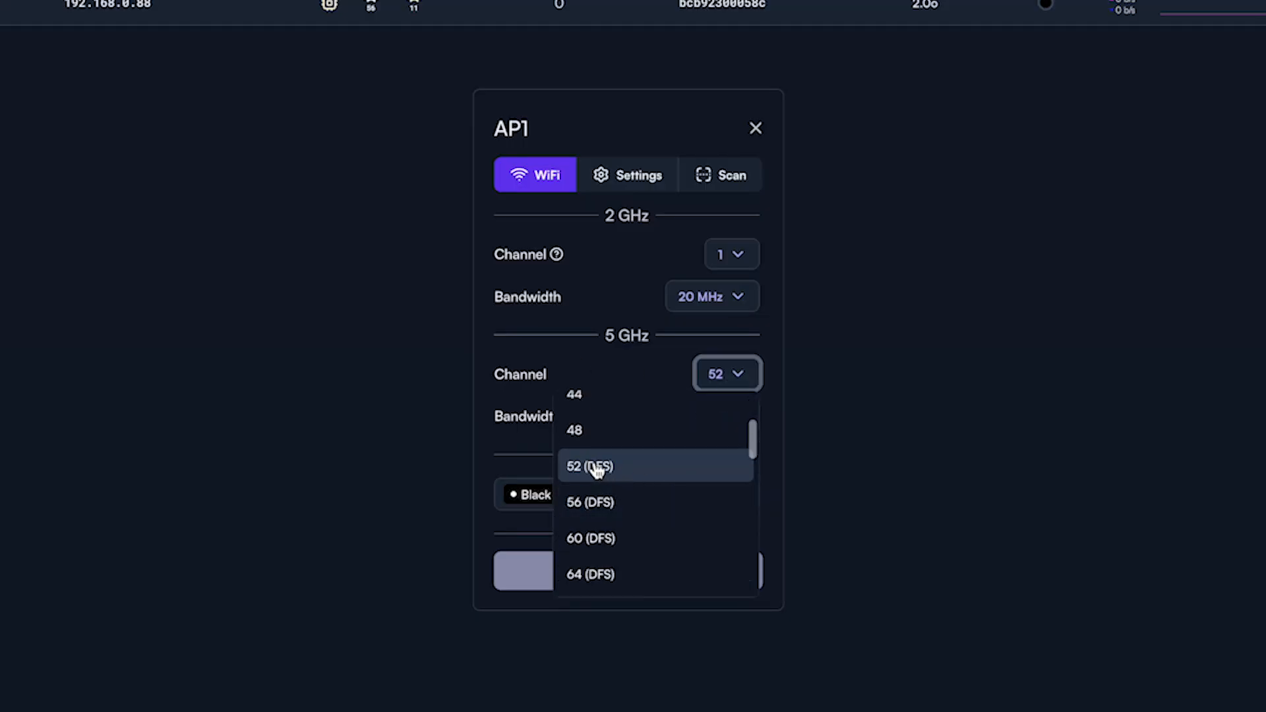
scroll("down", 3)
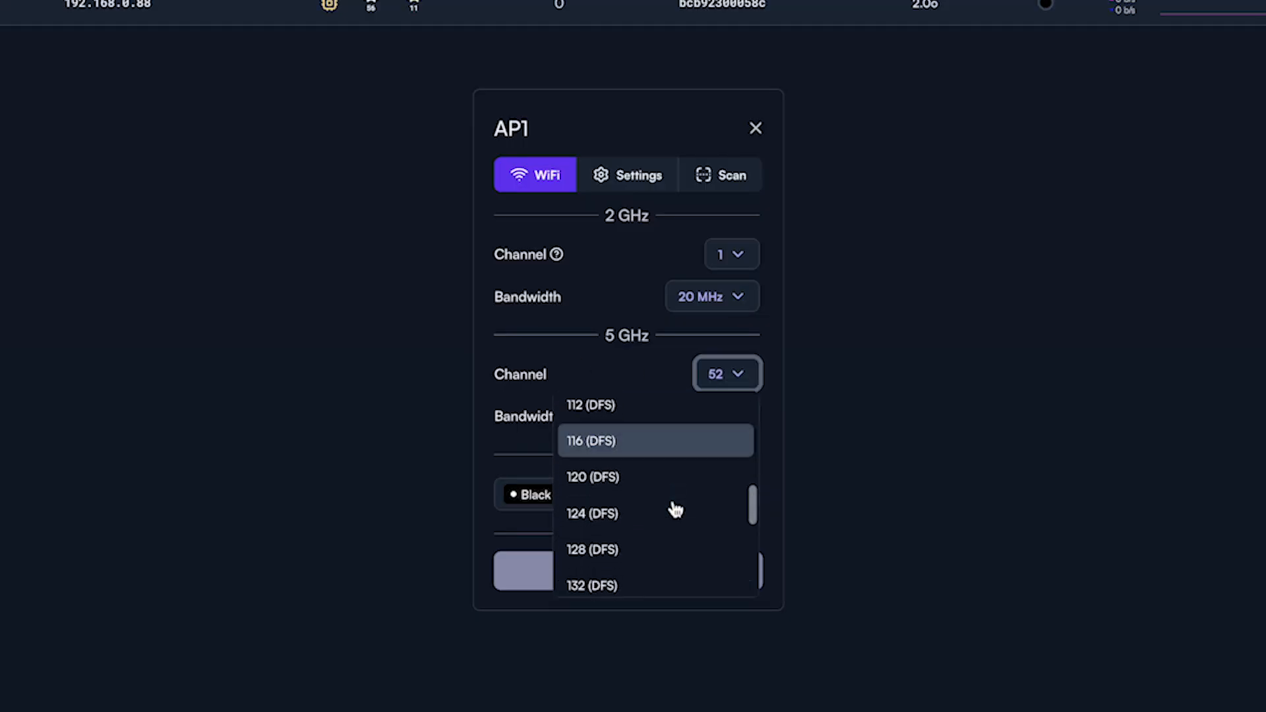
scroll("down", 3)
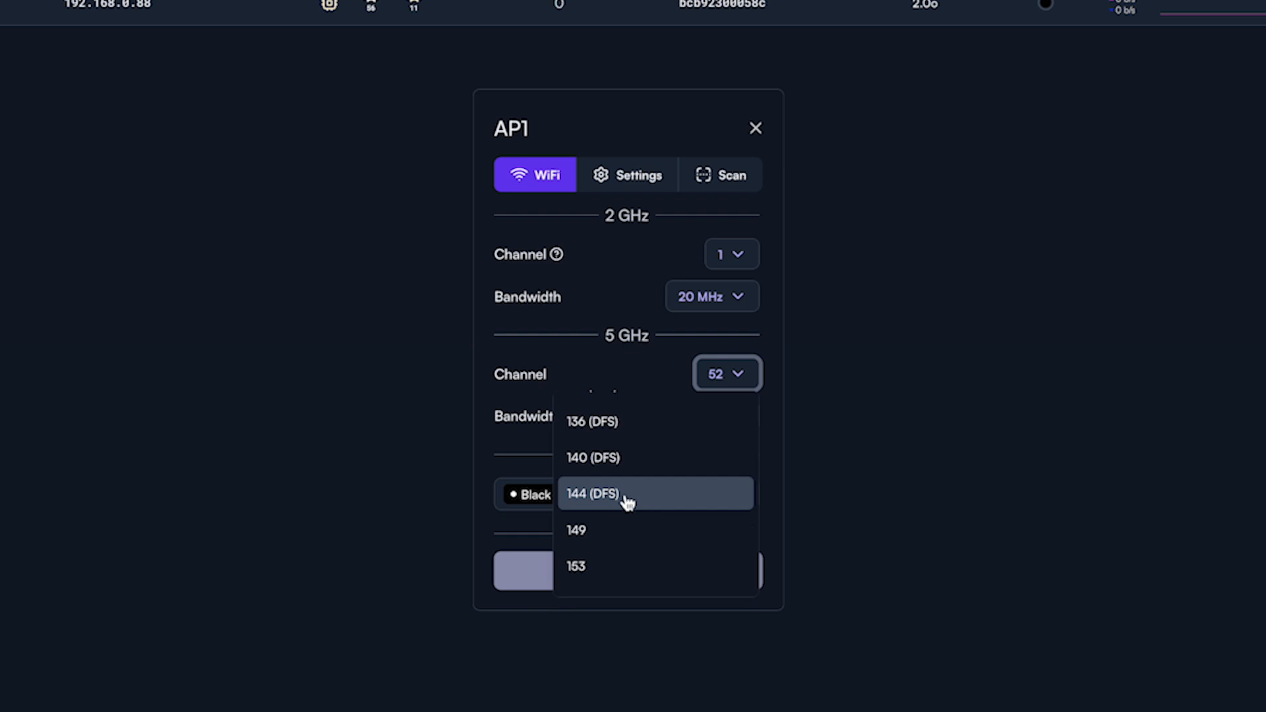
mouse_move(501, 410)
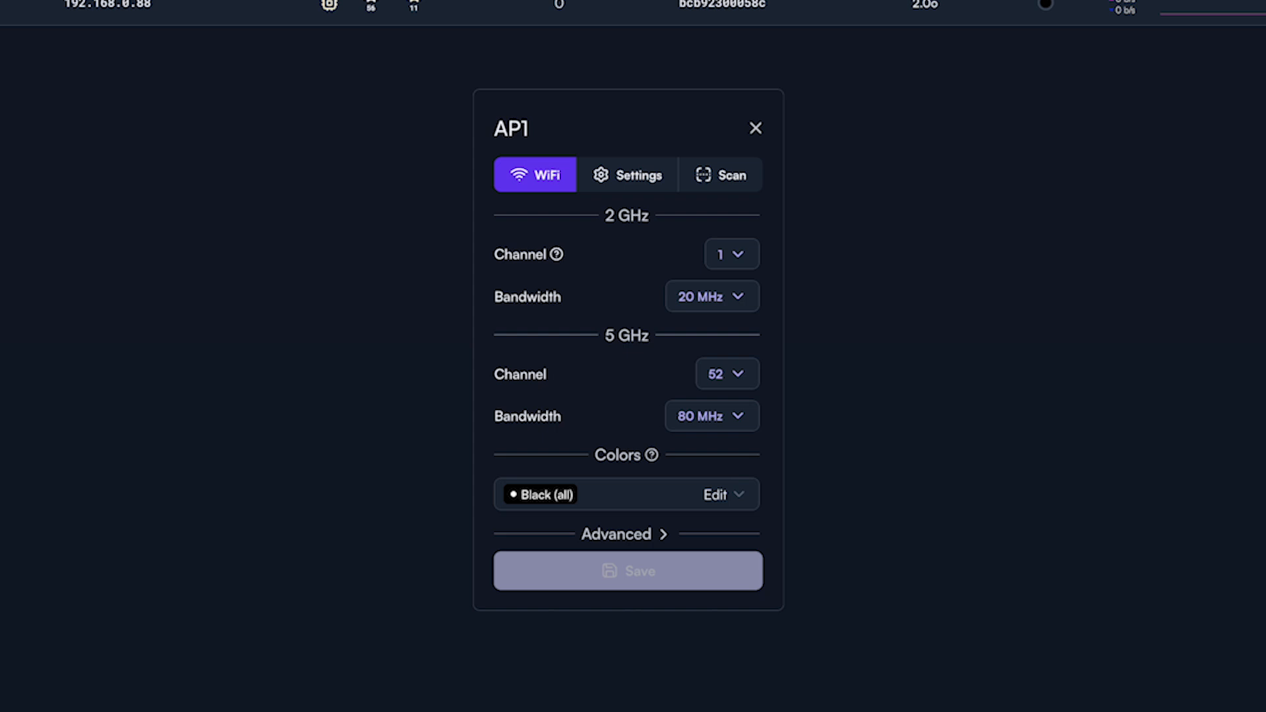
Run another full scan on AP1 to check congestion, including channel 11
left_click(719, 174)
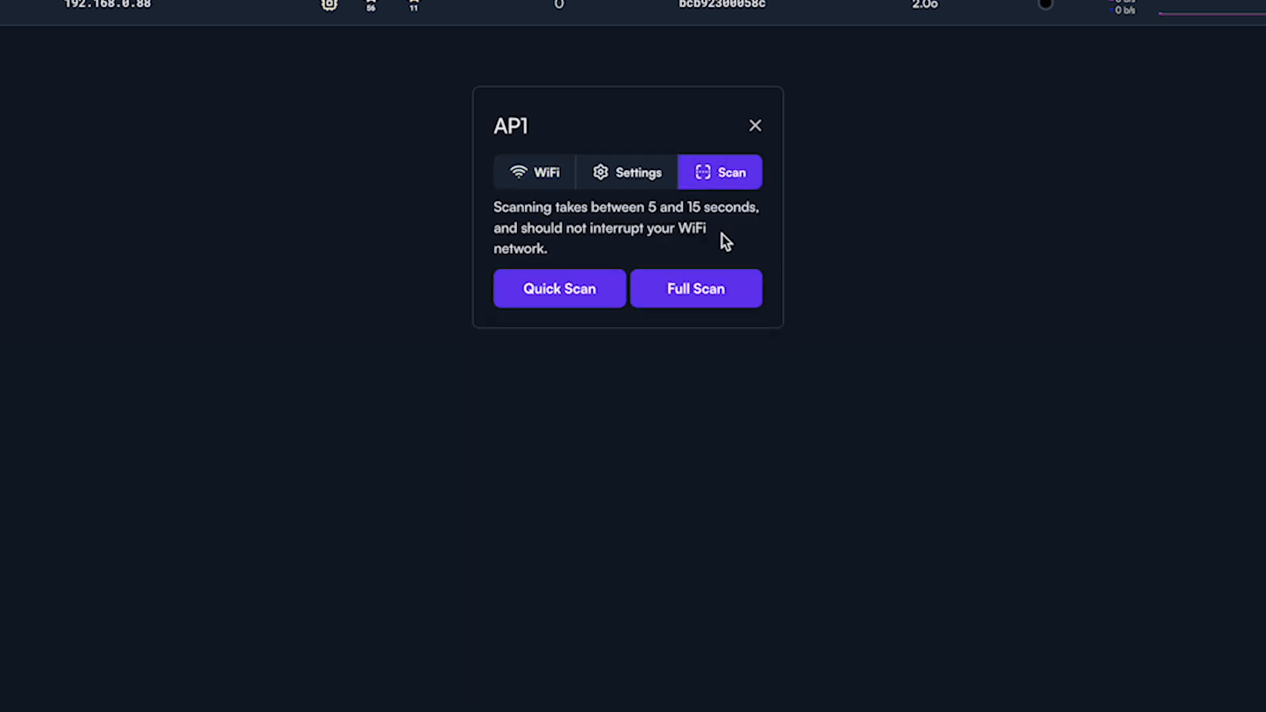
mouse_move(695, 289)
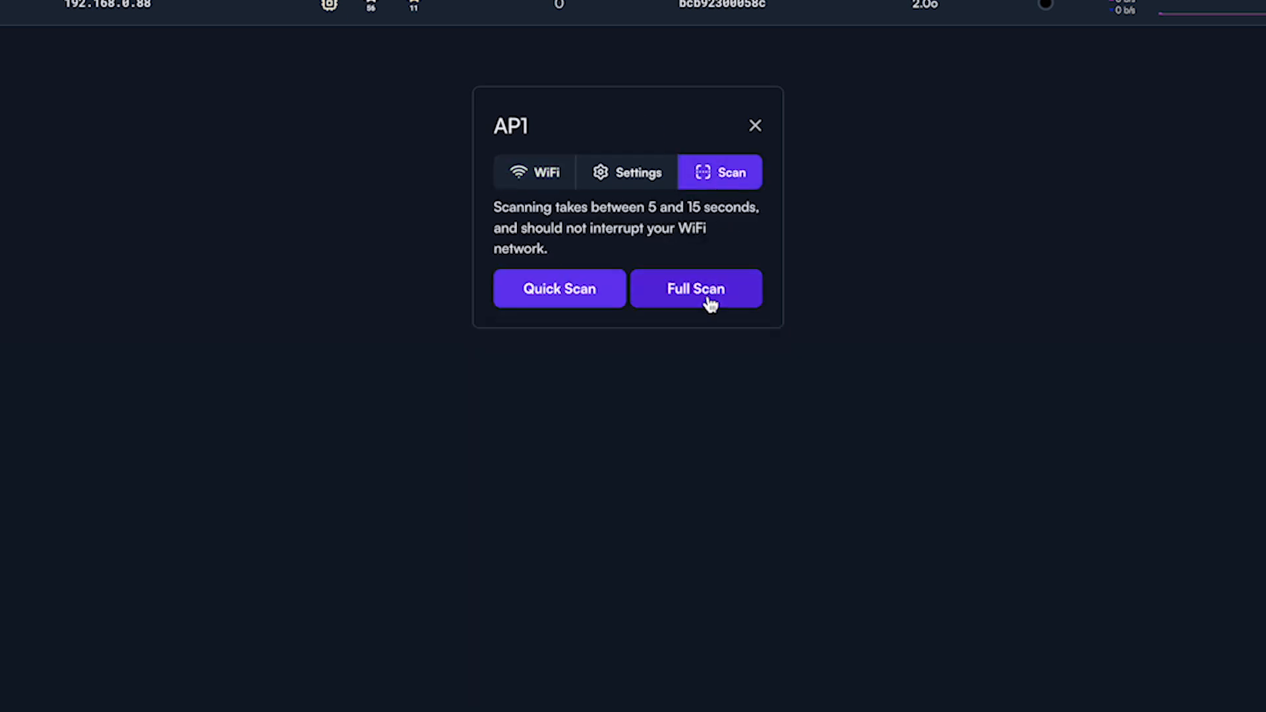
left_click(695, 288)
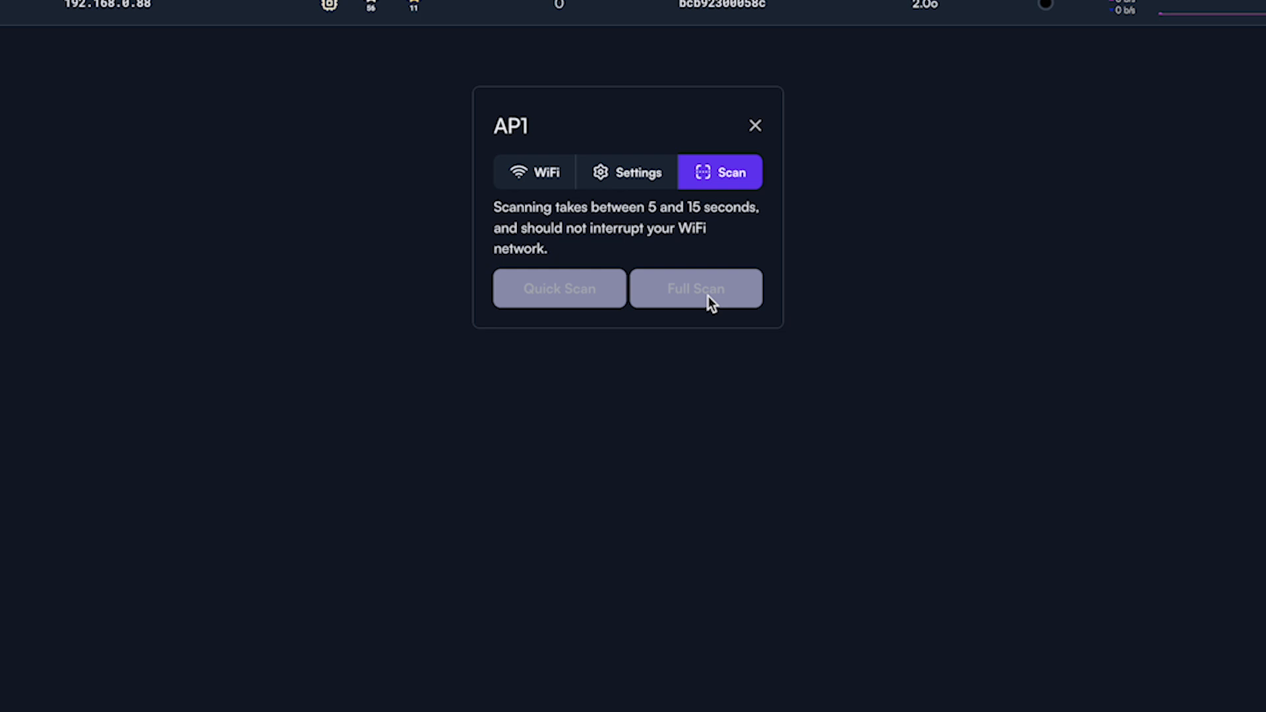
left_click(696, 289)
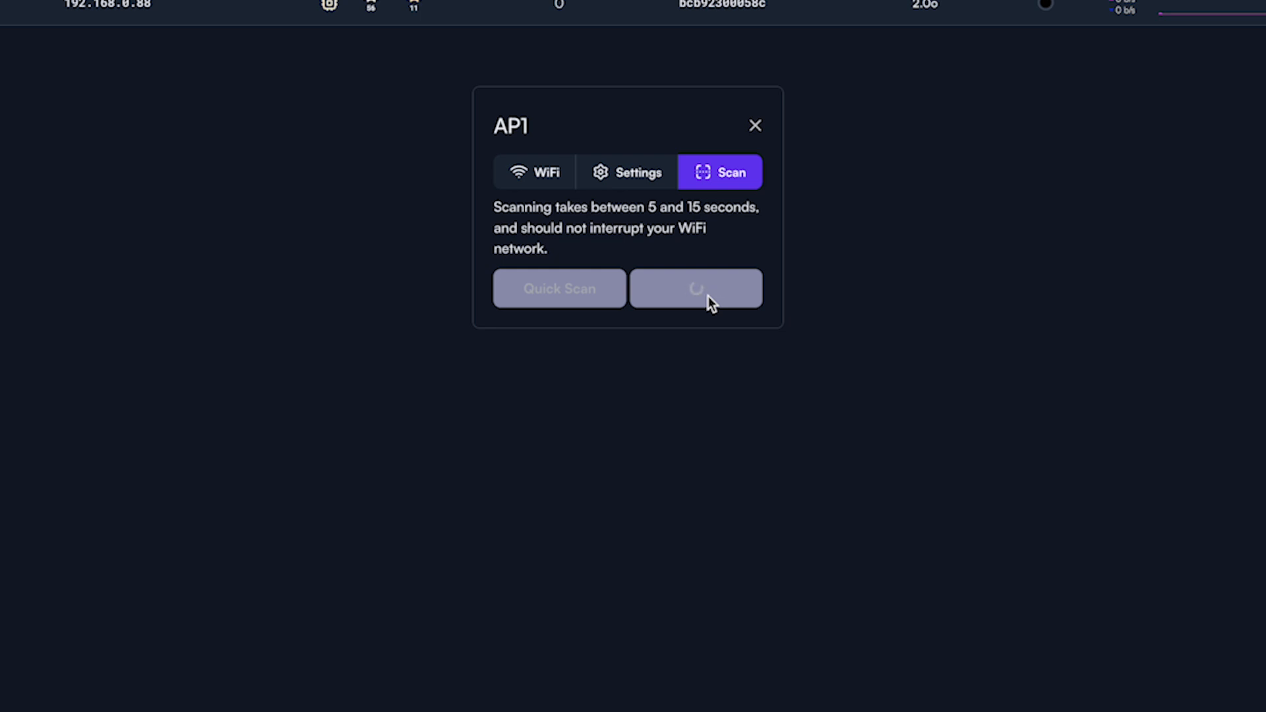
left_click(696, 289)
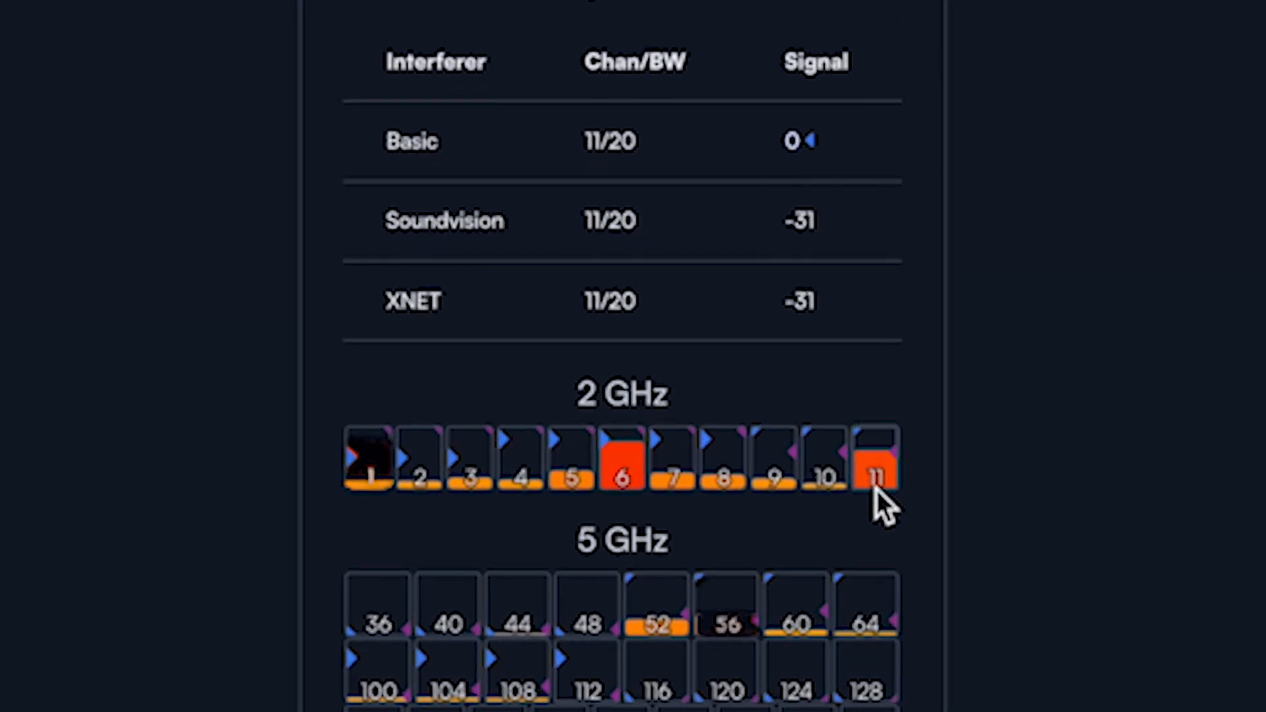
mouse_move(892, 481)
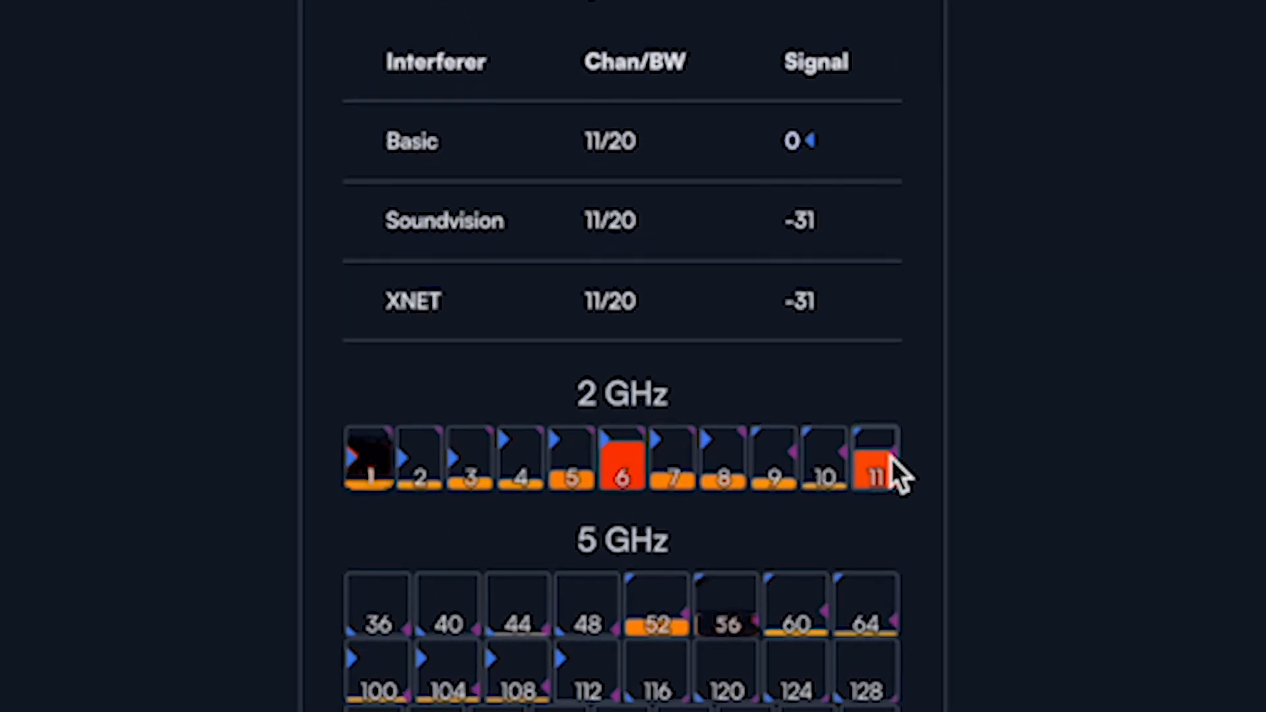
mouse_move(881, 492)
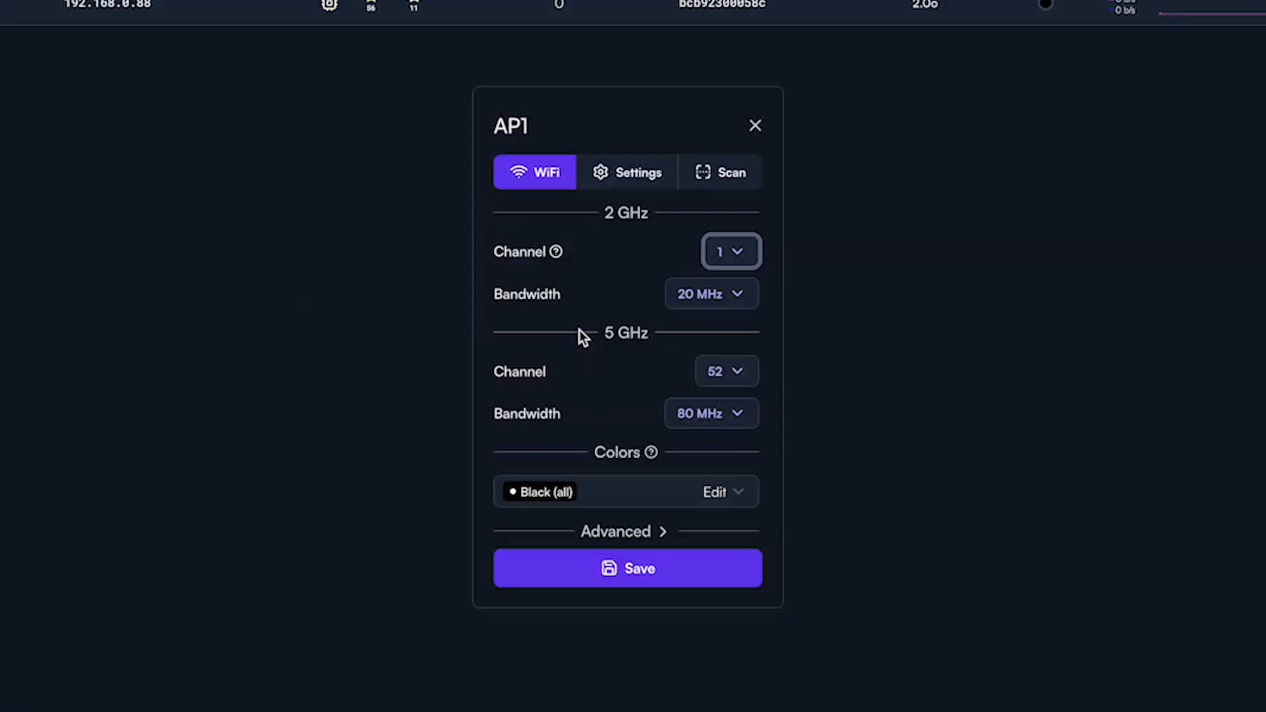
Set AP1's 5 GHz channel to 56 (DFS) and save the radio settings
left_click(724, 370)
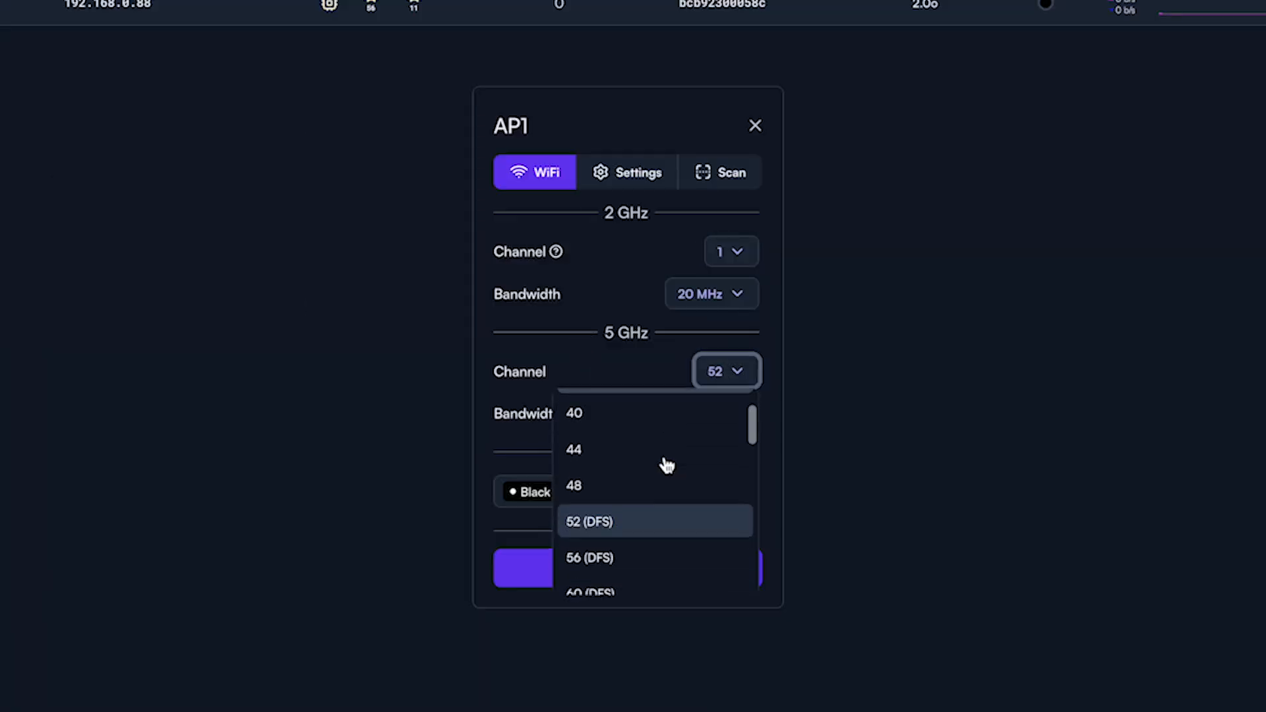
left_click(589, 557)
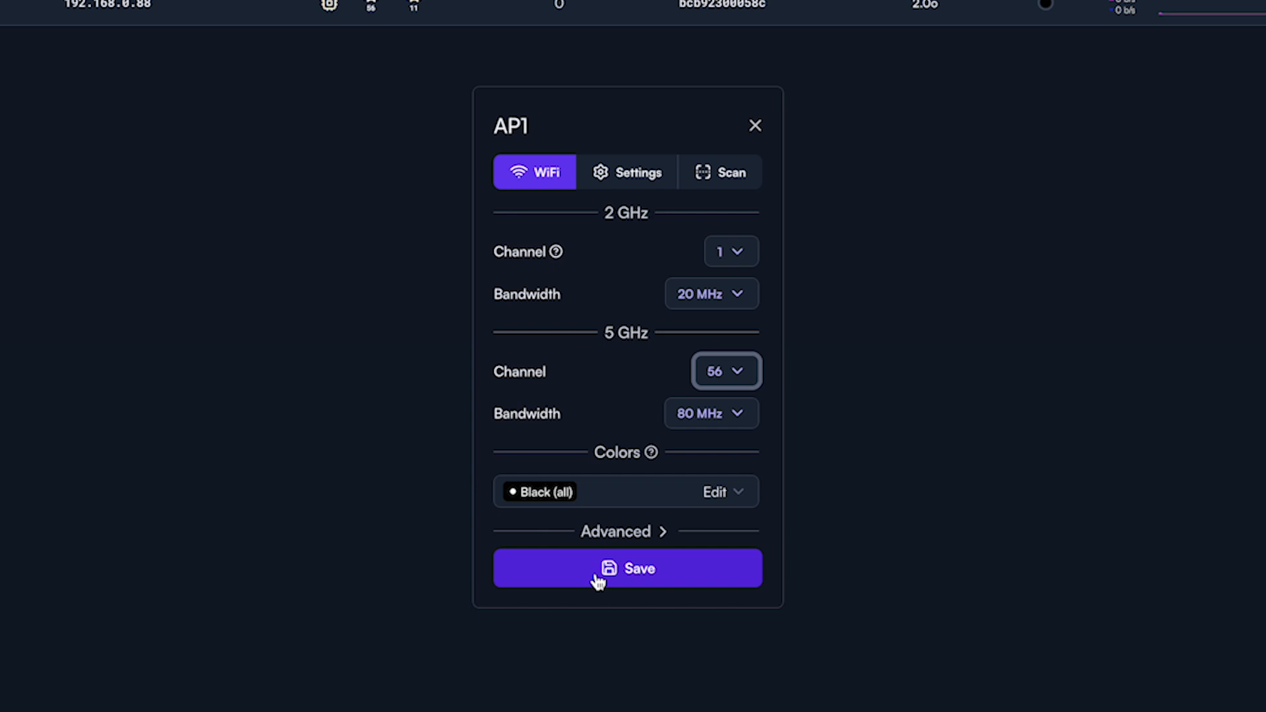
left_click(626, 568)
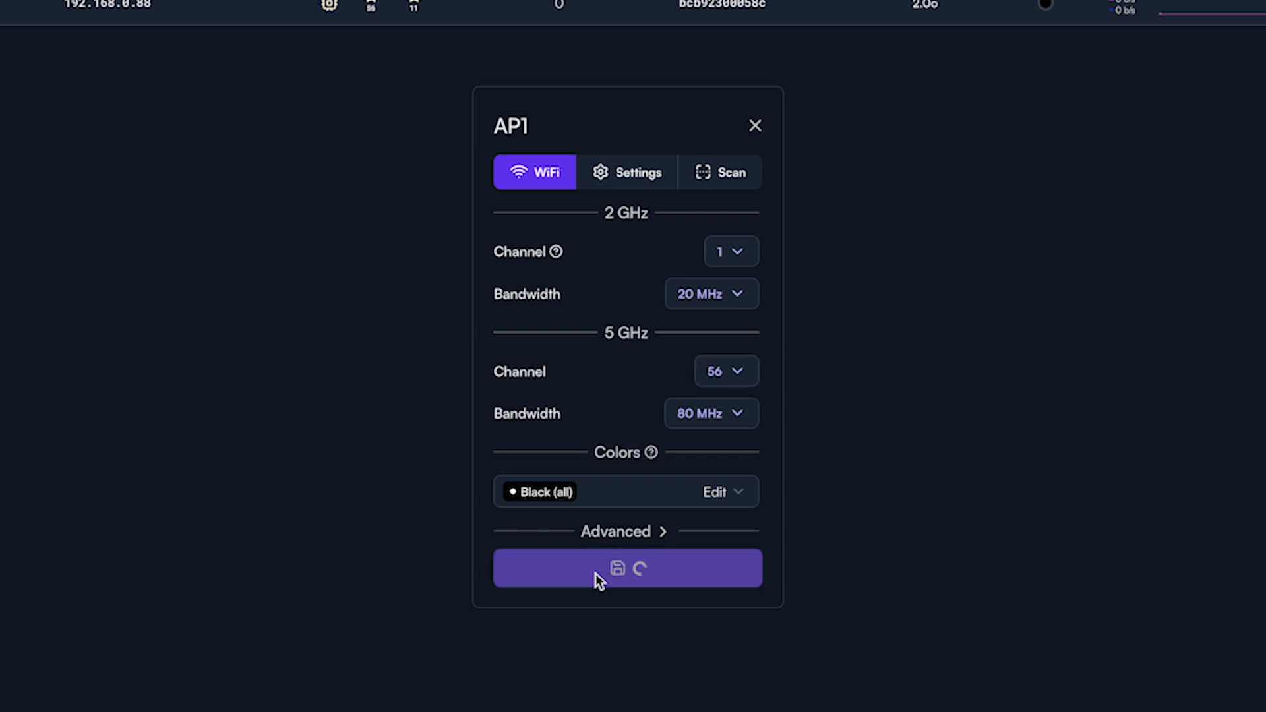
left_click(627, 568)
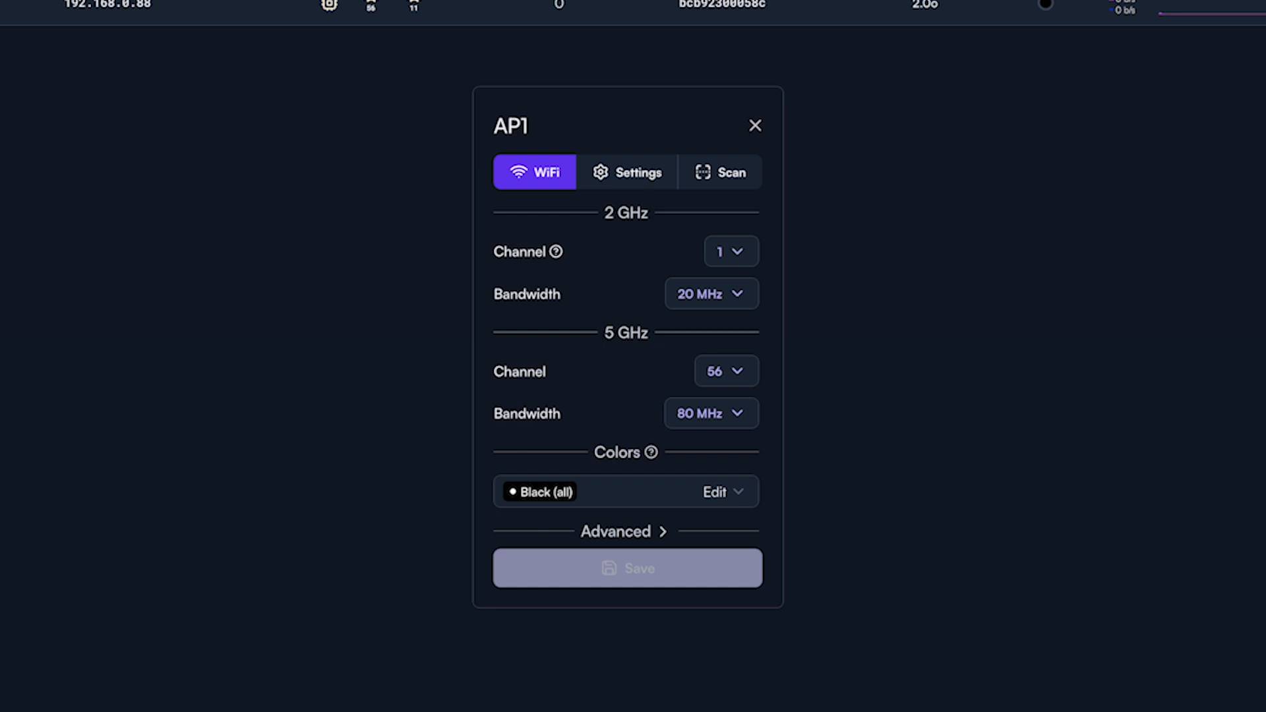
mouse_move(688, 302)
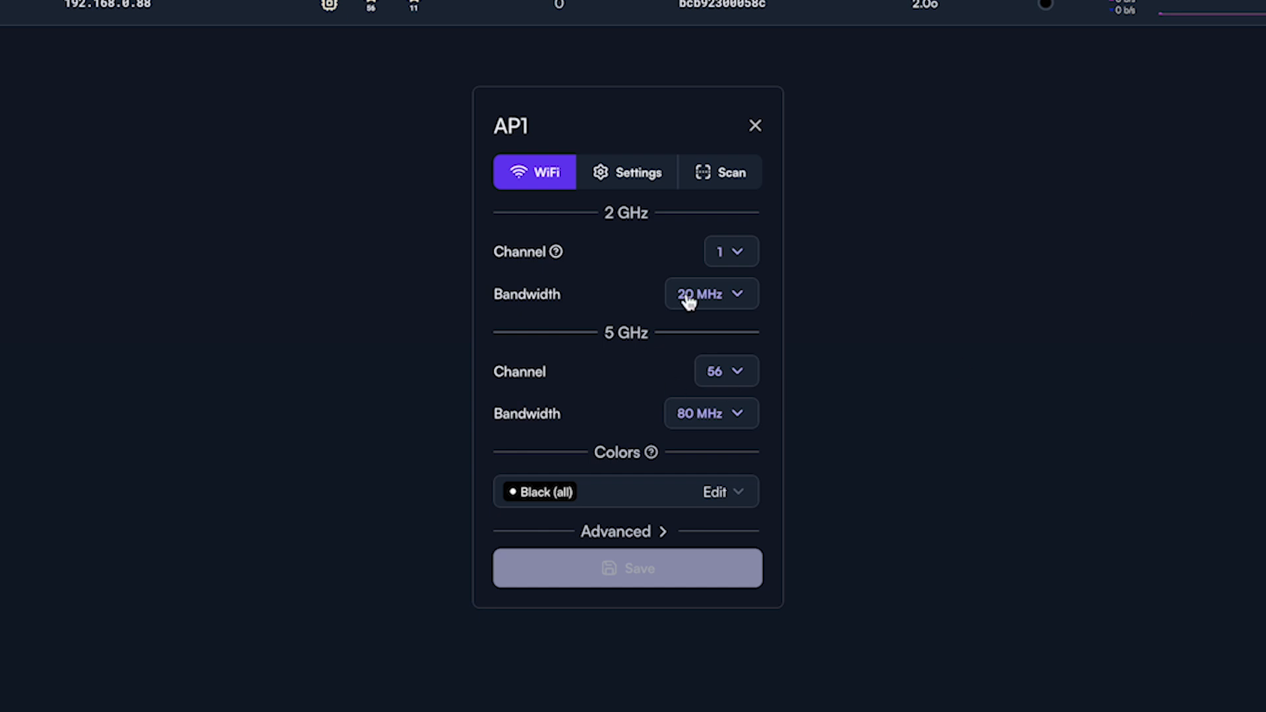
left_click(727, 252)
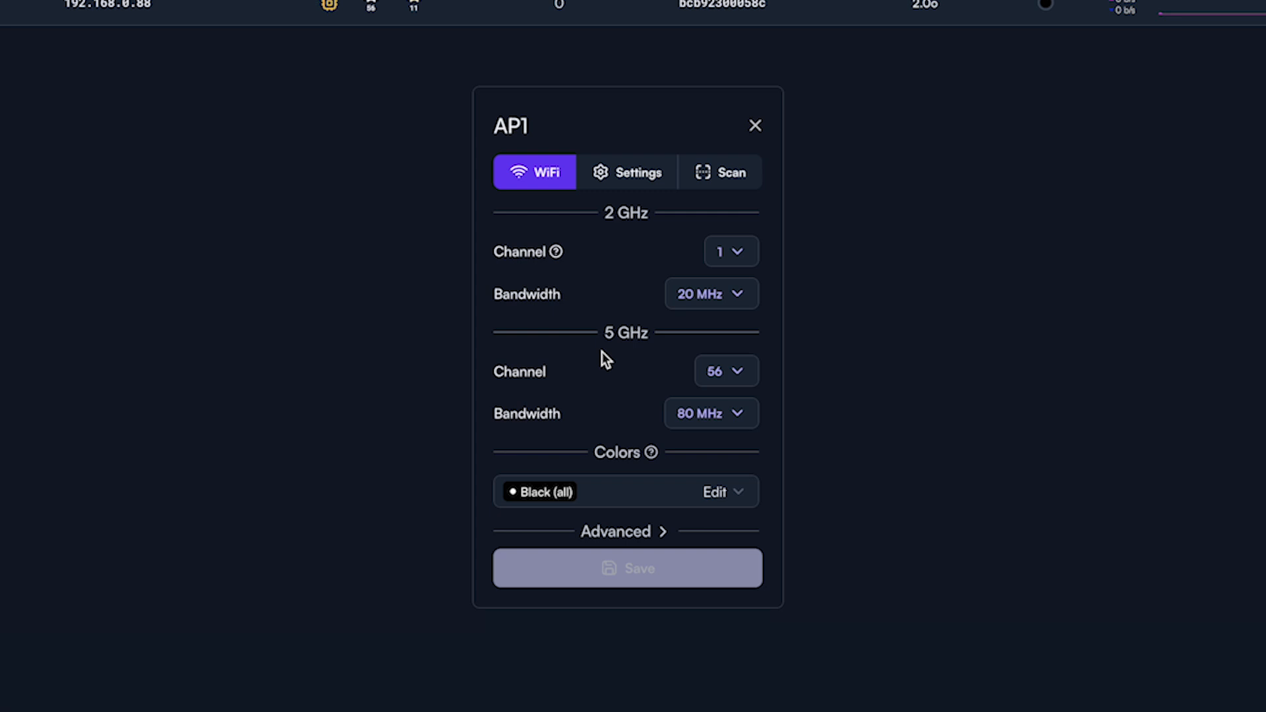
mouse_move(752, 134)
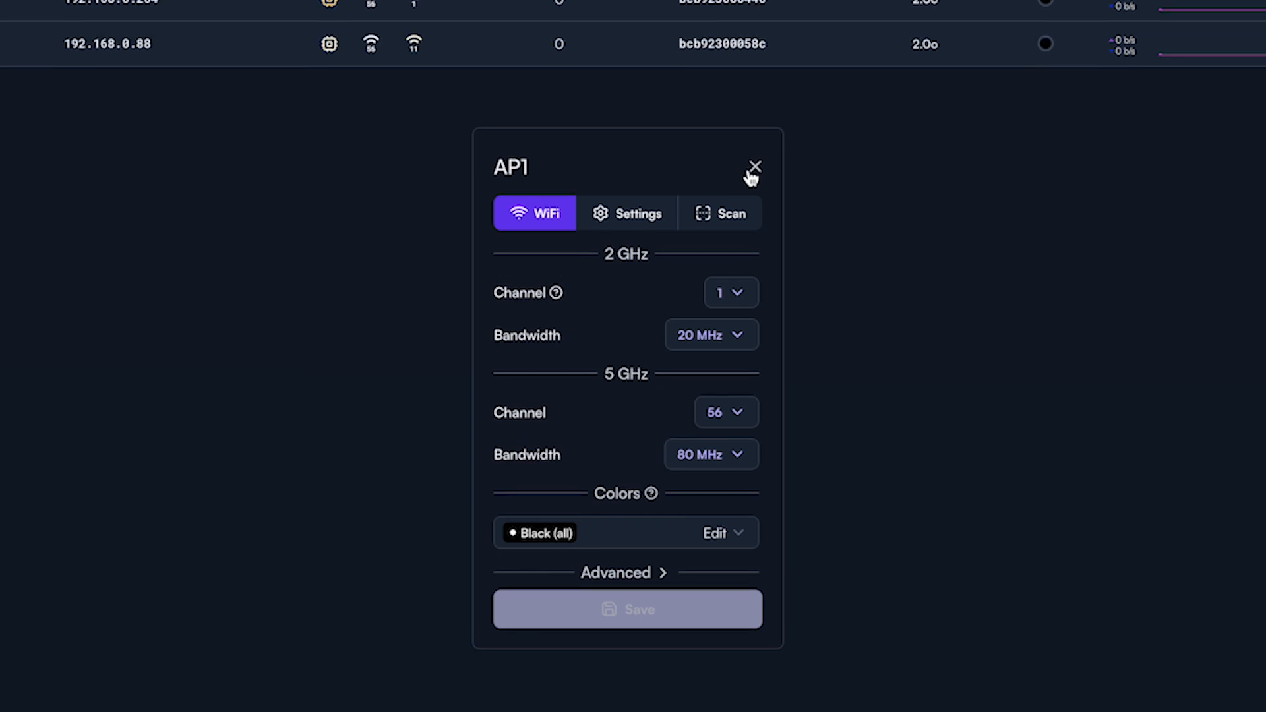
Close AP1's settings dialog to return to the access point list
scroll("up", 3)
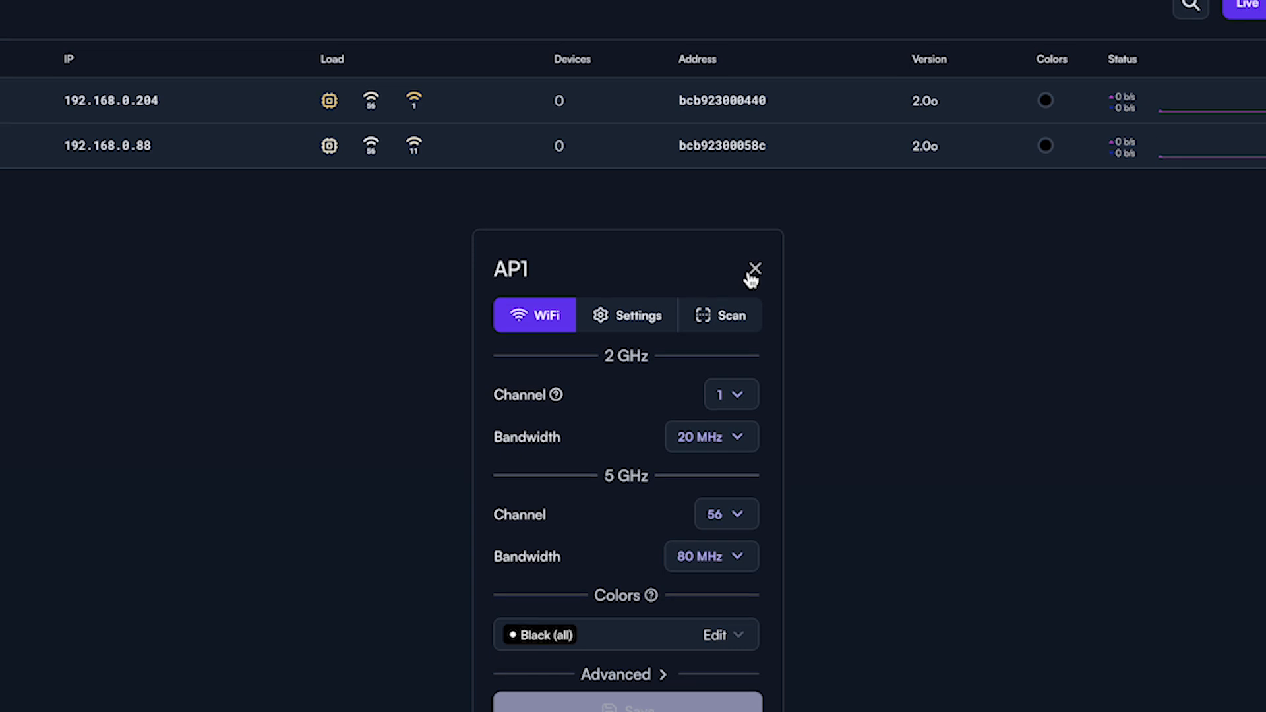
scroll("up", 3)
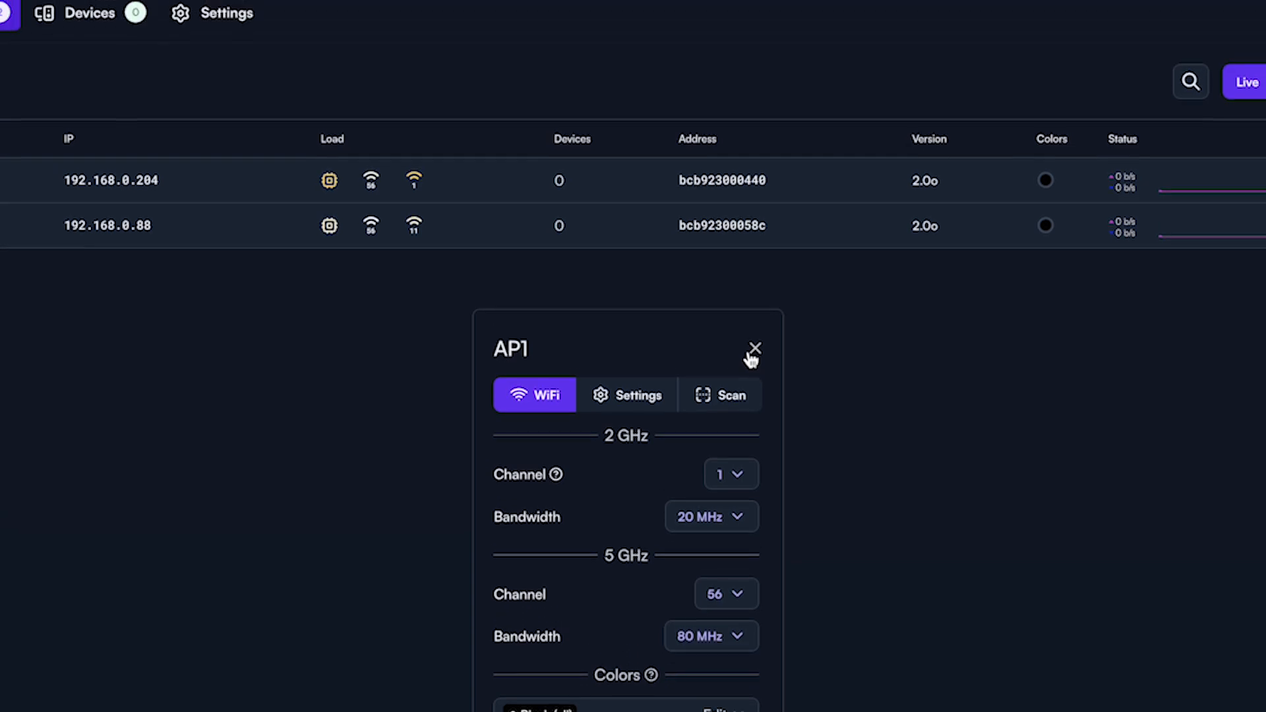
left_click(753, 351)
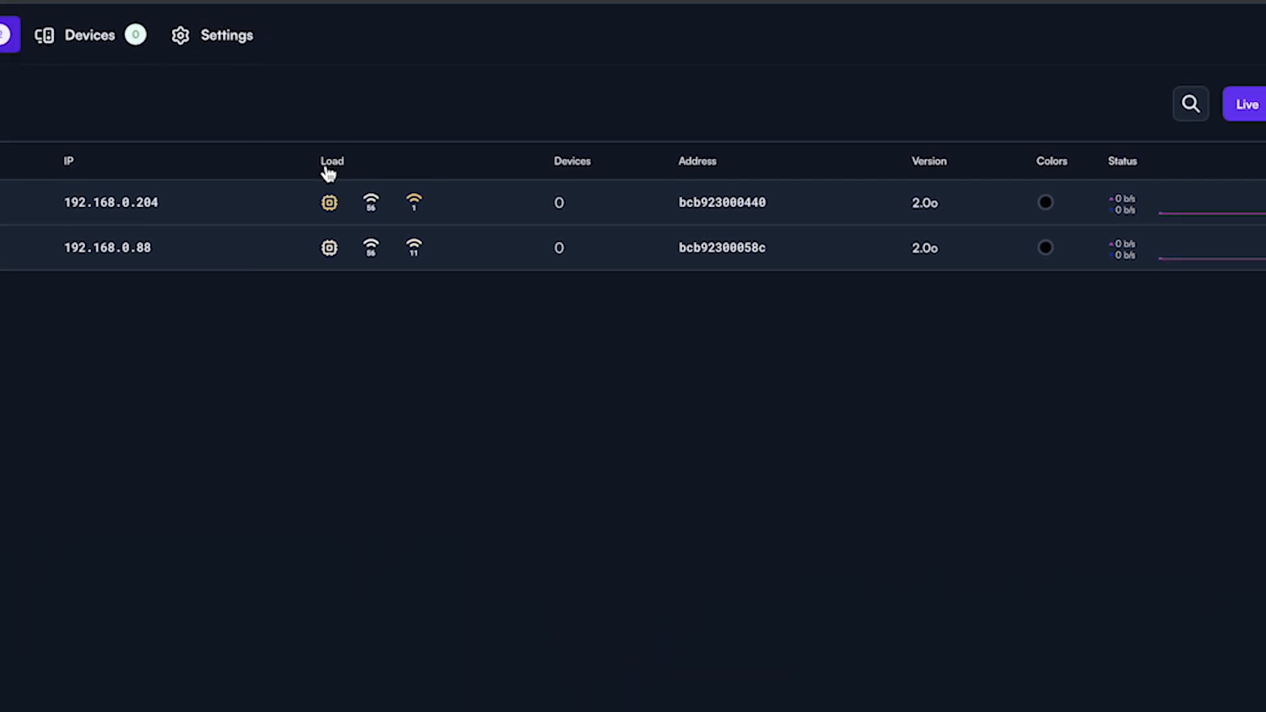